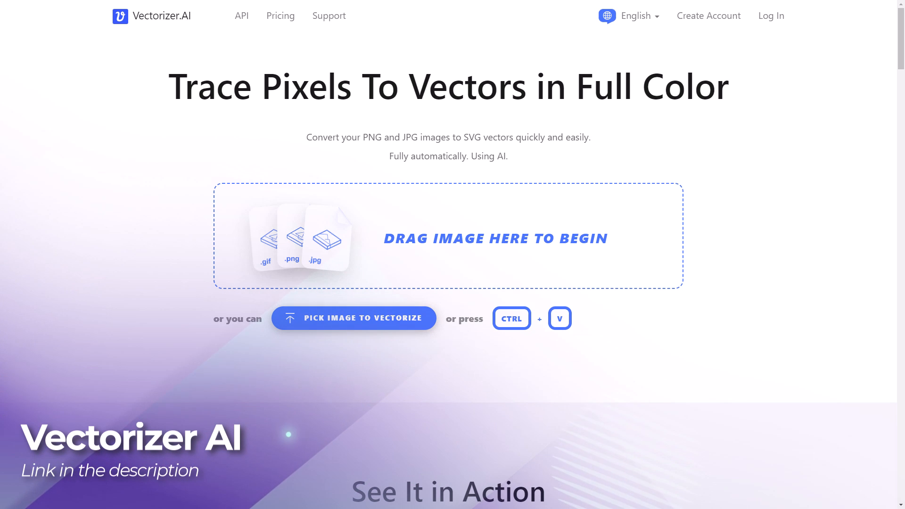
Step: Vectorize the burger sticker JPG in Vectorizer.AI and open its PDF download options
{"action": "left_click", "coordinate": [353, 318]}
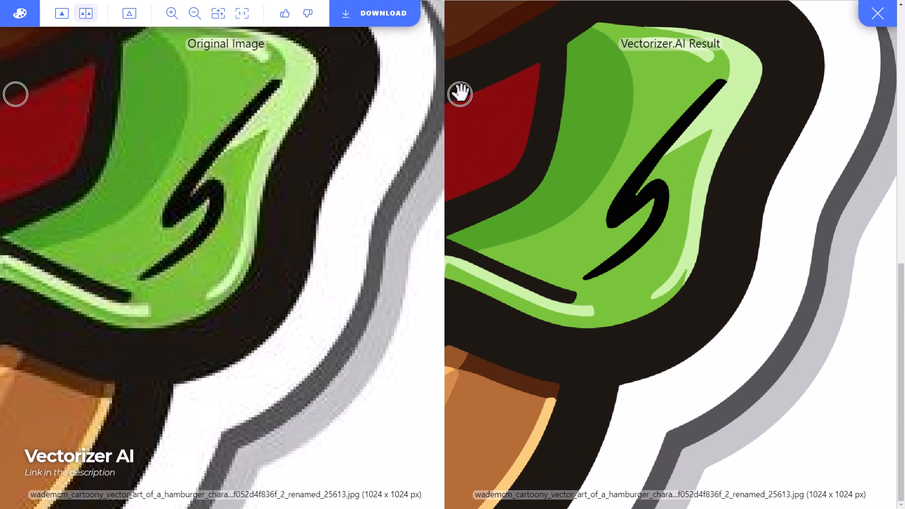
{"action": "left_click", "coordinate": [876, 13]}
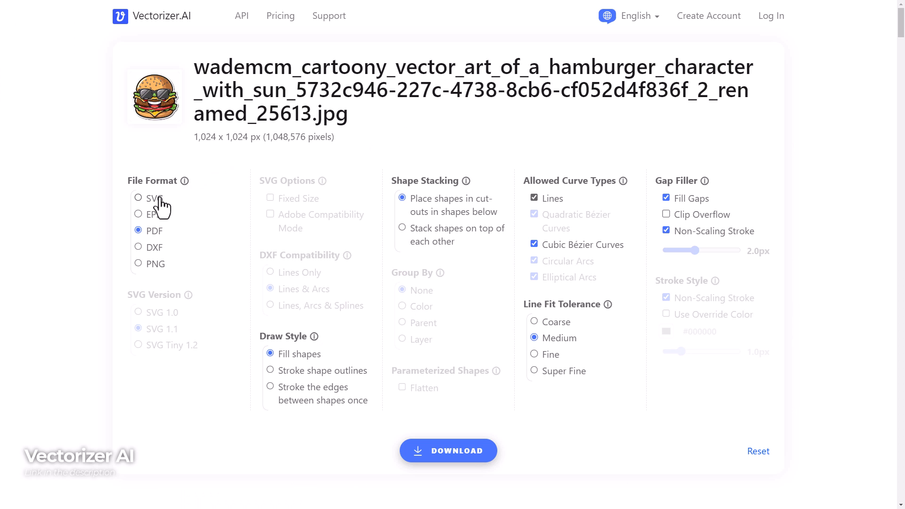
{"action": "mouse_move", "coordinate": [155, 247]}
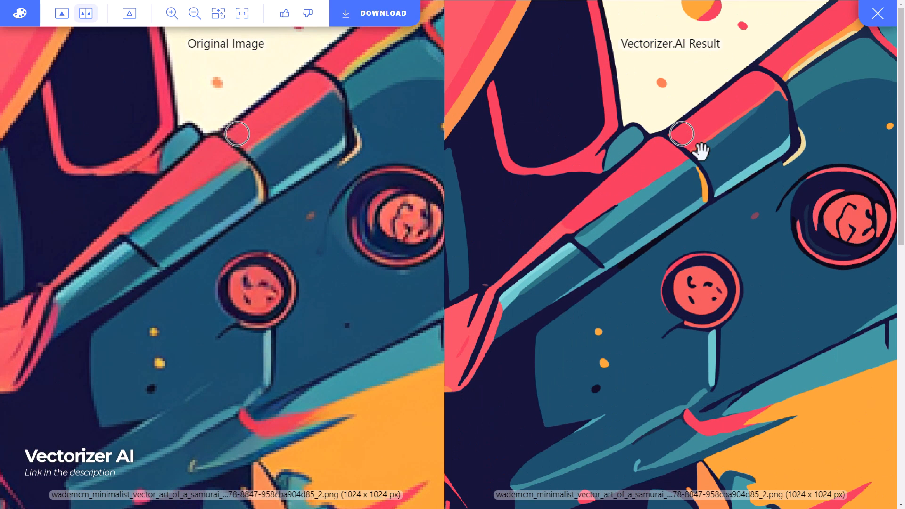
{"action": "mouse_move", "coordinate": [712, 230]}
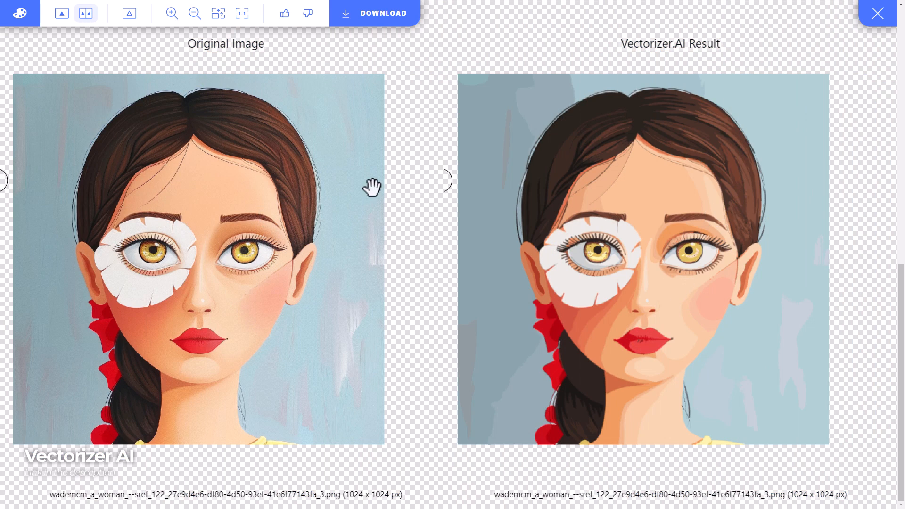
{"action": "mouse_move", "coordinate": [245, 219]}
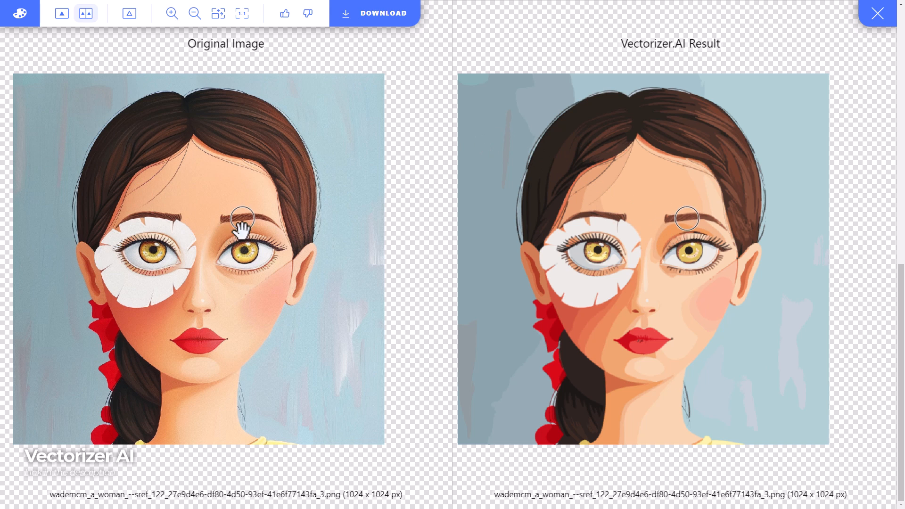
{"action": "mouse_move", "coordinate": [704, 311]}
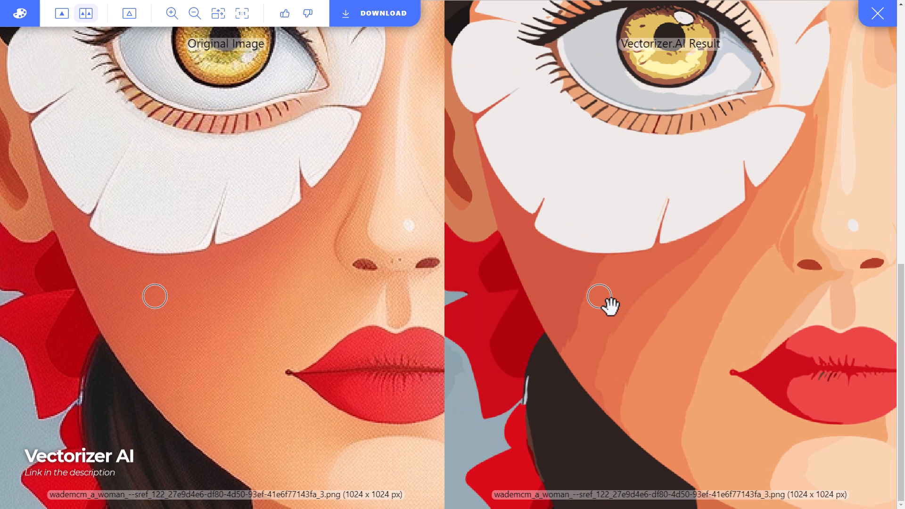
{"action": "mouse_move", "coordinate": [568, 285]}
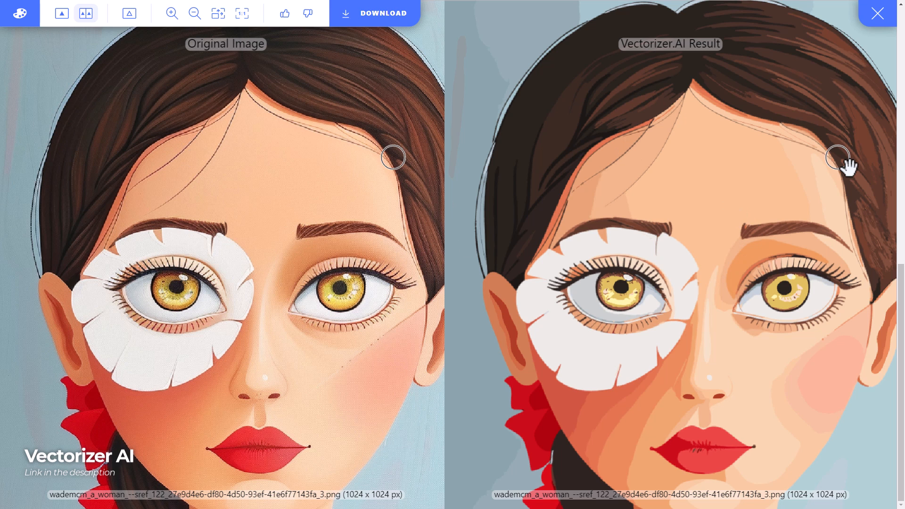
{"action": "mouse_move", "coordinate": [531, 308]}
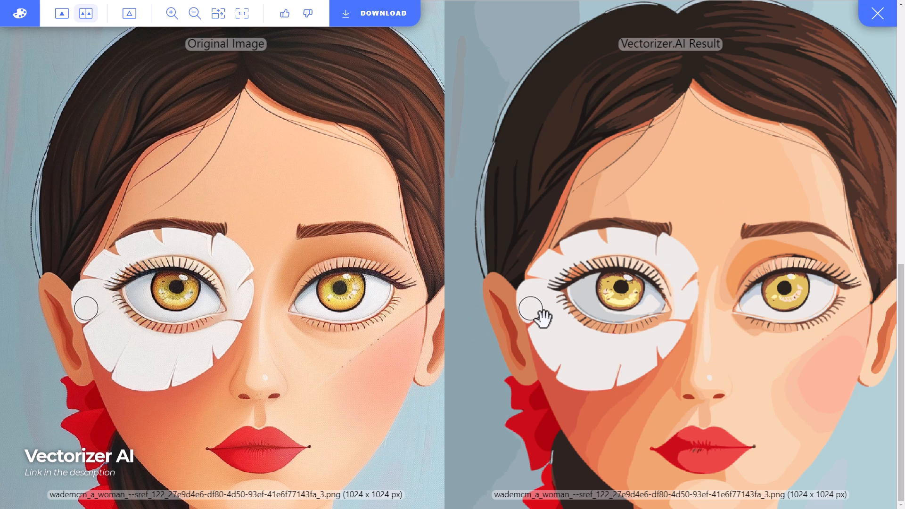
{"action": "mouse_move", "coordinate": [893, 306]}
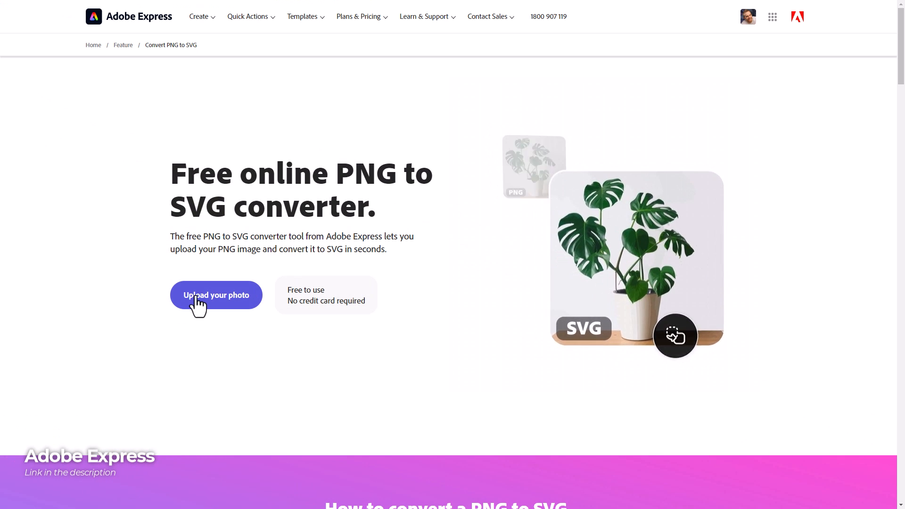
Step: Upload the burger sticker to Adobe Express PNG-to-SVG and download the converted SVG
{"action": "left_click", "coordinate": [216, 295]}
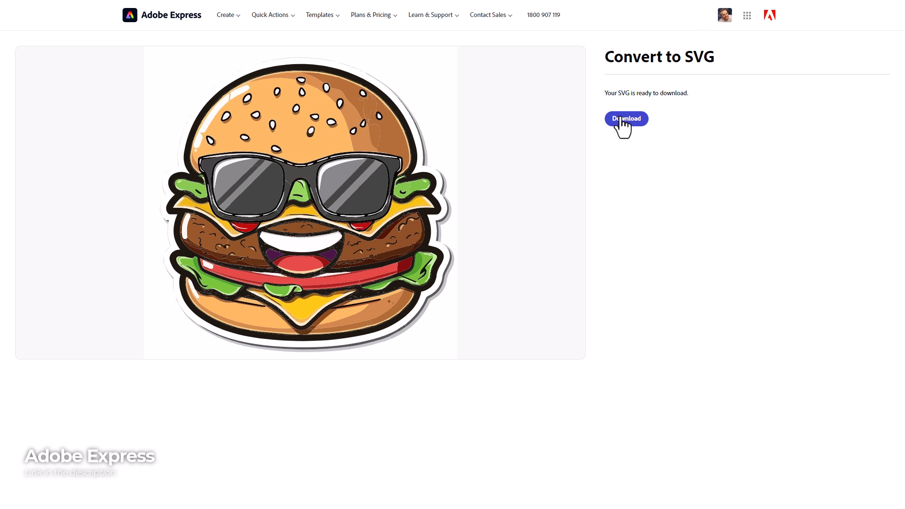
{"action": "left_click", "coordinate": [625, 119]}
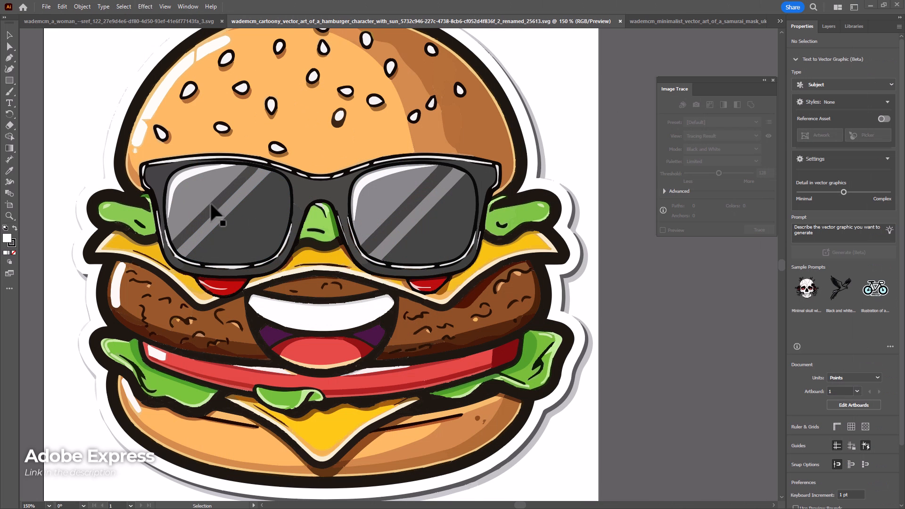
{"action": "mouse_move", "coordinate": [314, 354]}
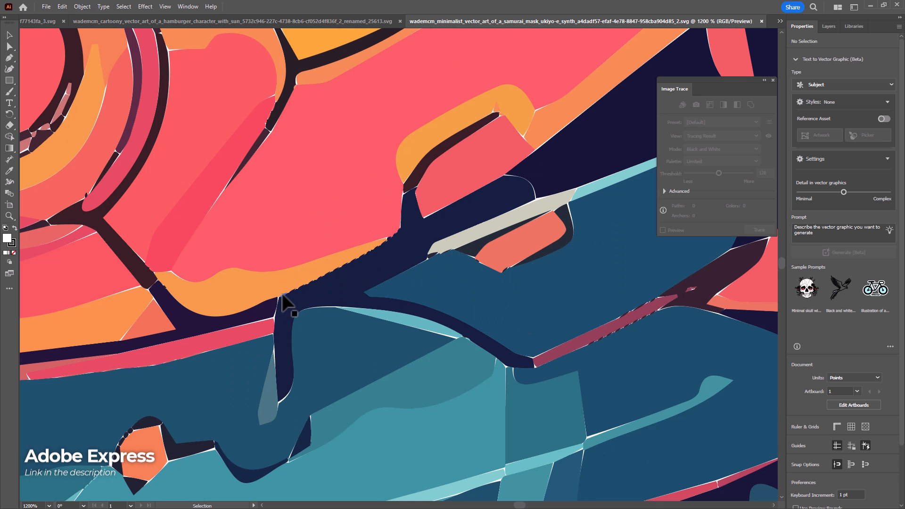
{"action": "mouse_move", "coordinate": [404, 249]}
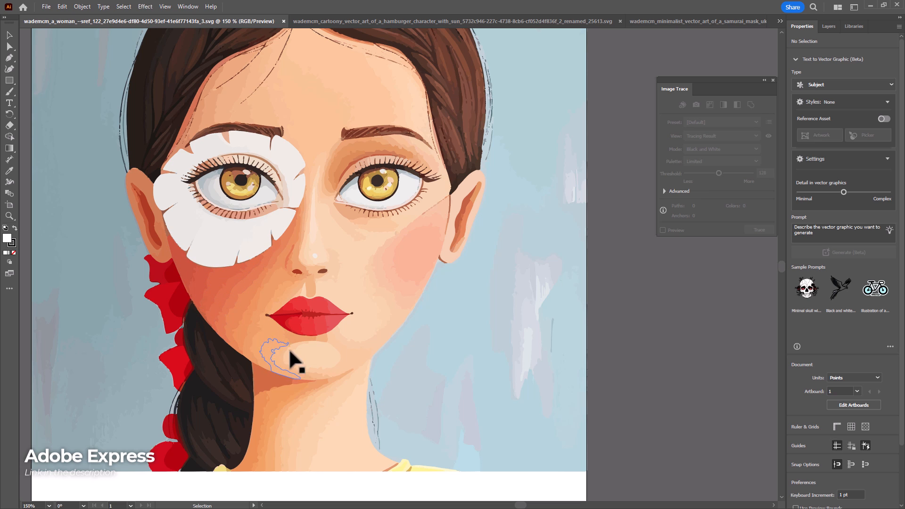
Step: Inspect the samurai mask SVG, then switch to the woman portrait document tab
{"action": "scroll", "scroll_direction": "down", "scroll_amount": 3}
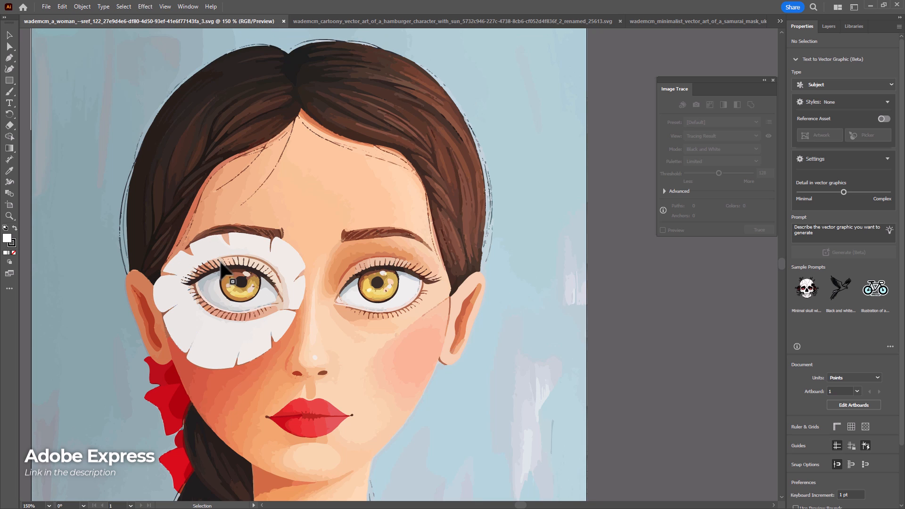
{"action": "left_click", "coordinate": [455, 20]}
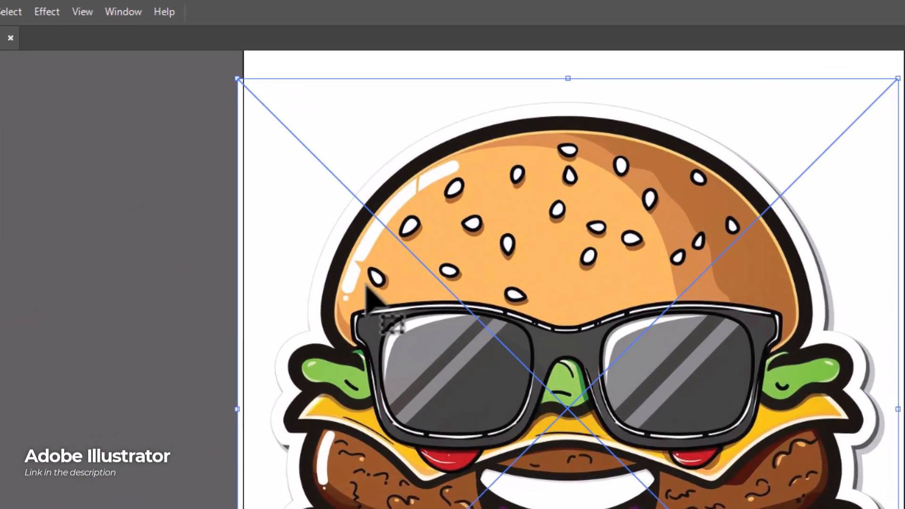
Step: Run Image Trace on the selected burger image from the Object menu
{"action": "left_click", "coordinate": [123, 12]}
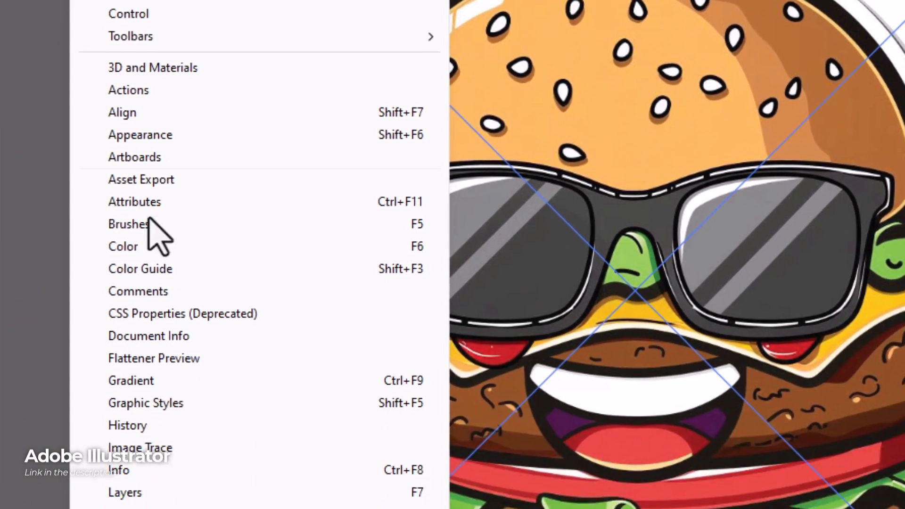
{"action": "left_click", "coordinate": [140, 447]}
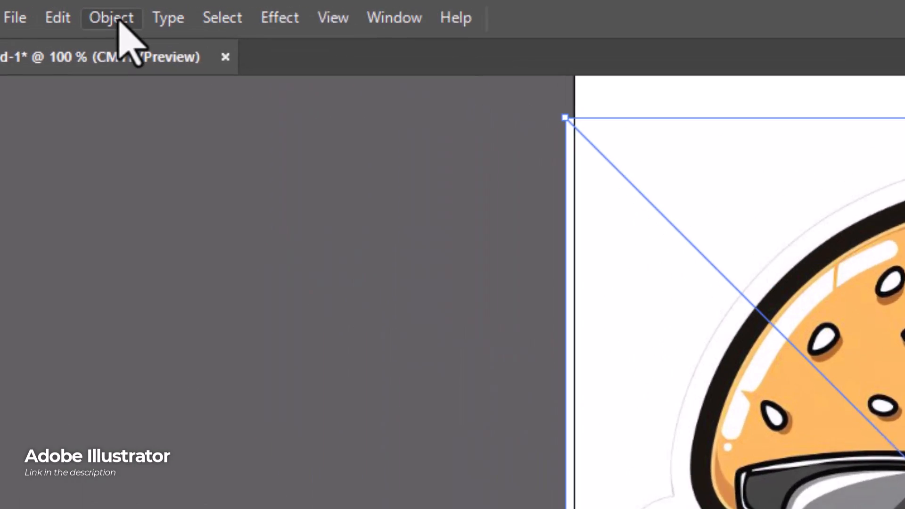
{"action": "left_click", "coordinate": [111, 17]}
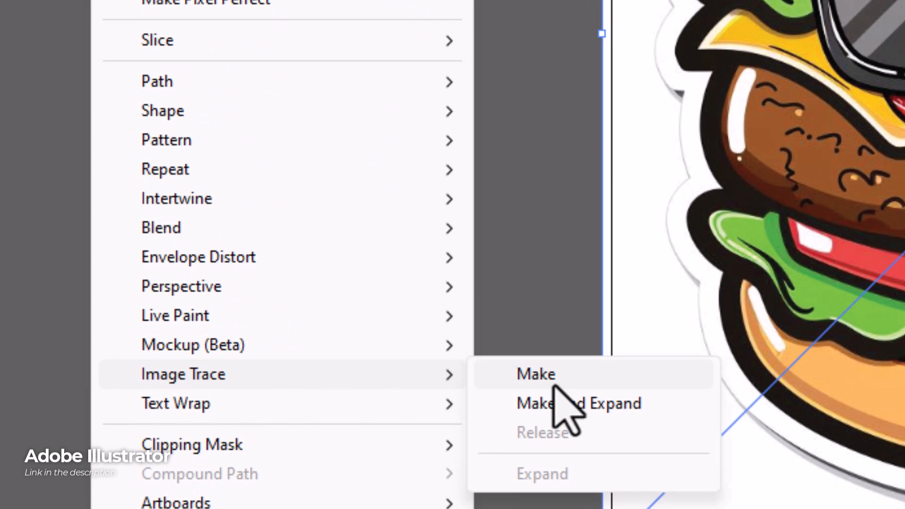
{"action": "left_click", "coordinate": [534, 373]}
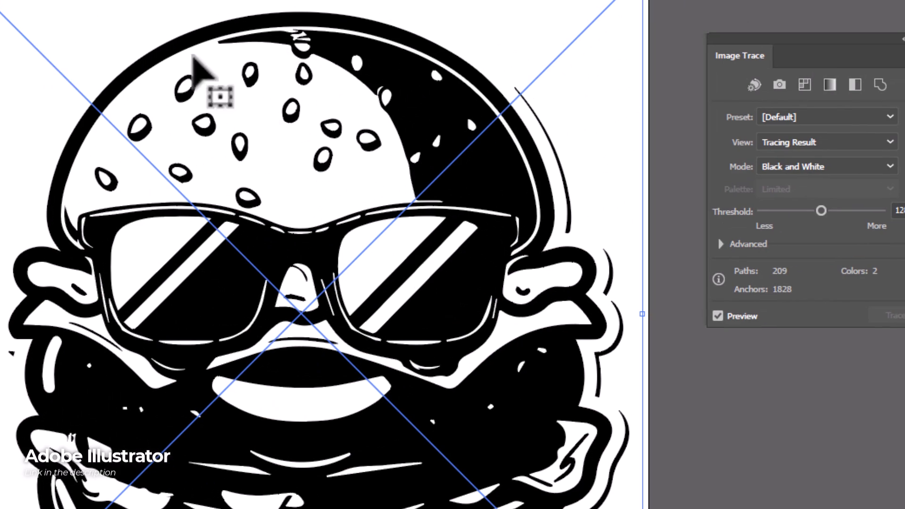
{"action": "mouse_move", "coordinate": [840, 140]}
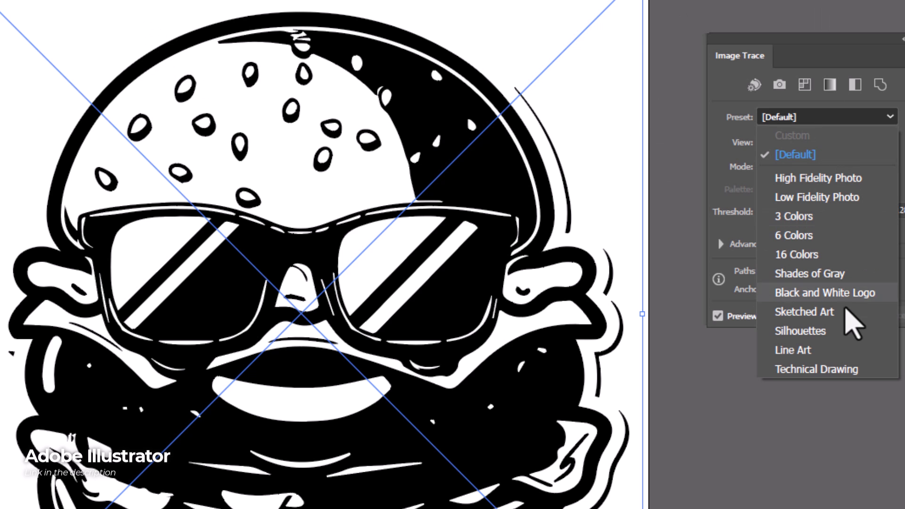
Step: Try Sketched Art and High Fidelity presets, then use Low Fidelity Photo with a Limited 30-colour palette
{"action": "left_click", "coordinate": [804, 311]}
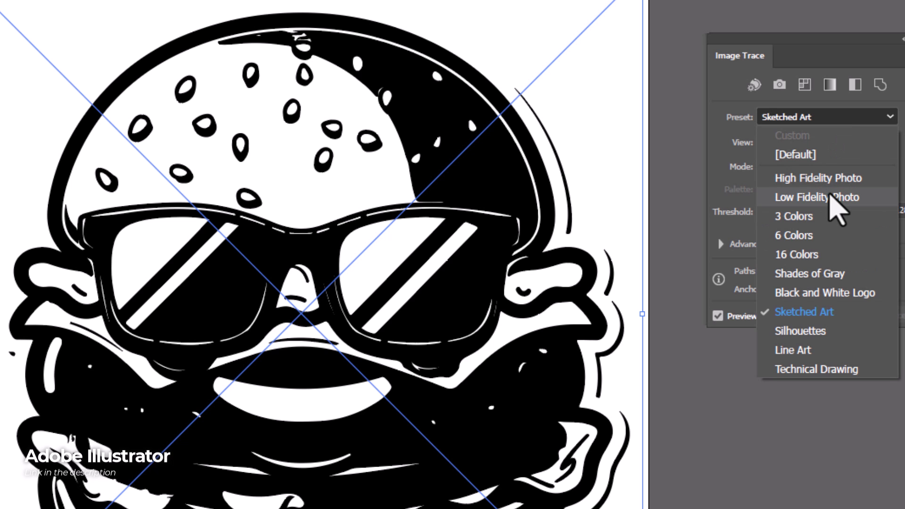
{"action": "left_click", "coordinate": [817, 197]}
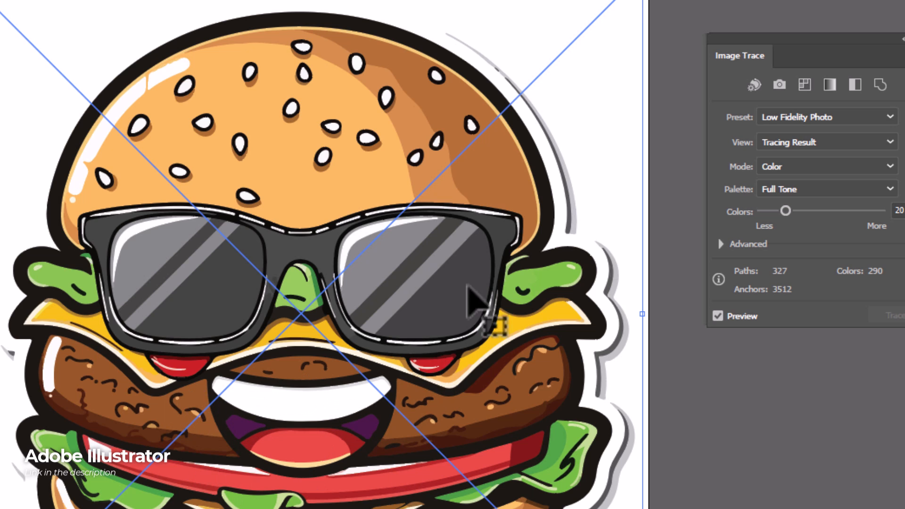
{"action": "left_click", "coordinate": [825, 117]}
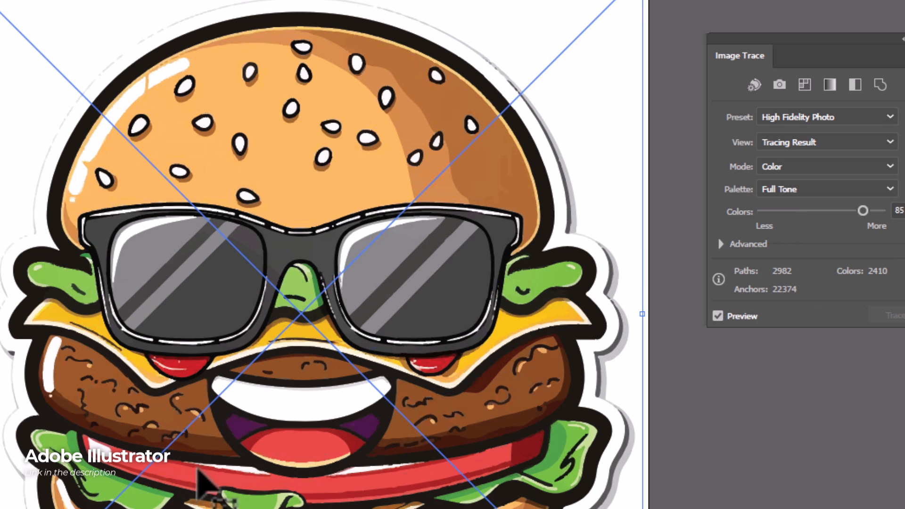
{"action": "left_click", "coordinate": [825, 116]}
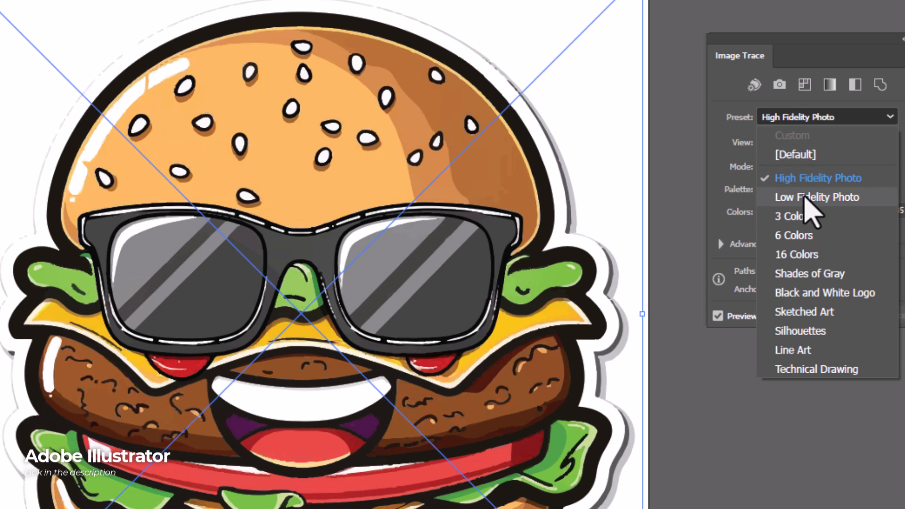
{"action": "left_click", "coordinate": [815, 197]}
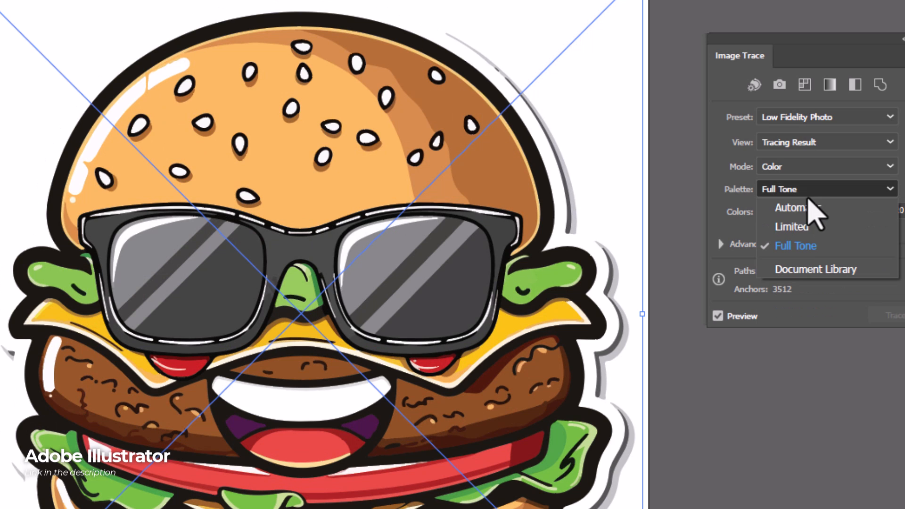
{"action": "left_click", "coordinate": [790, 226]}
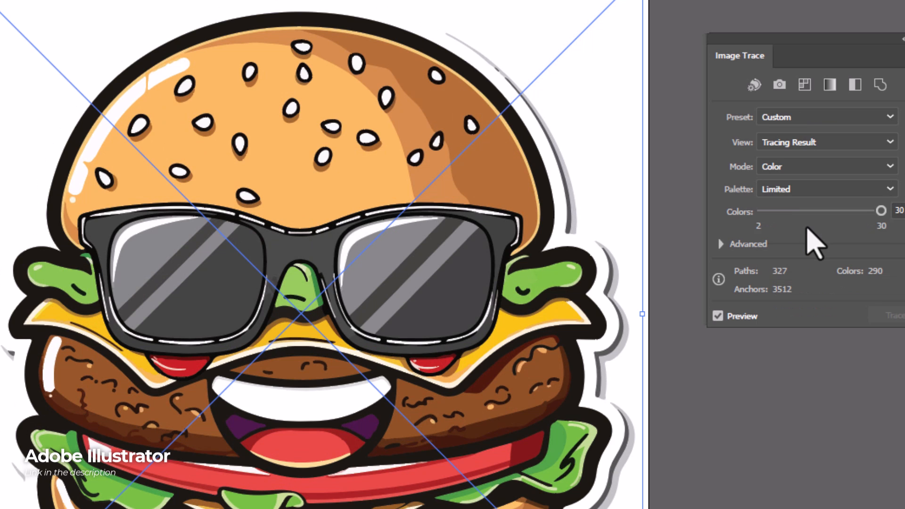
{"action": "left_click", "coordinate": [747, 243]}
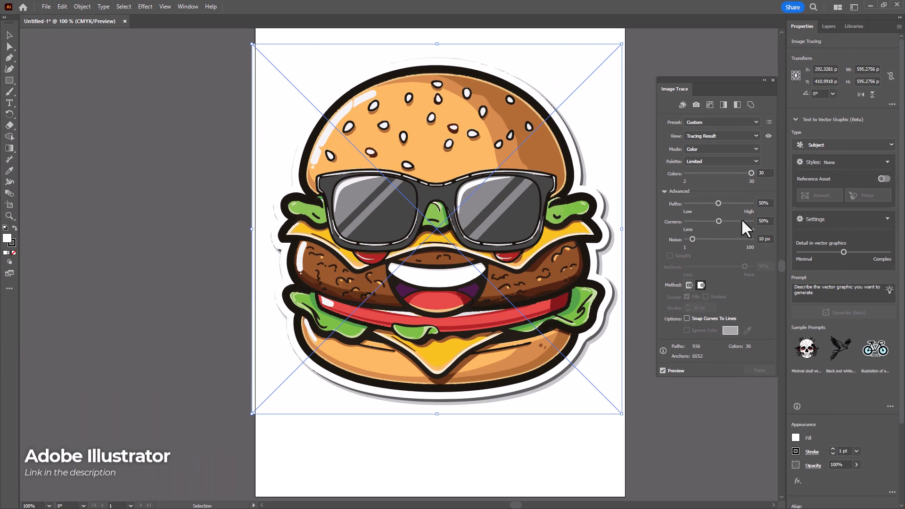
{"action": "mouse_move", "coordinate": [740, 109]}
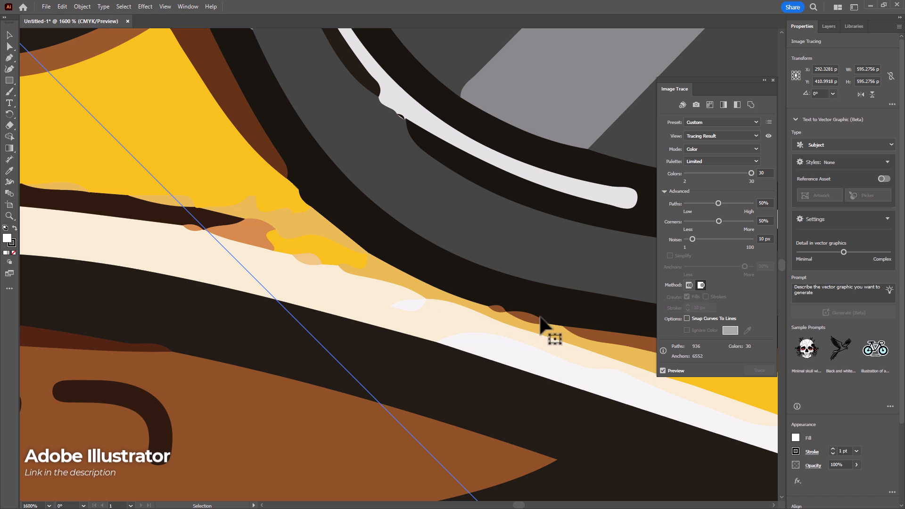
{"action": "mouse_move", "coordinate": [452, 309]}
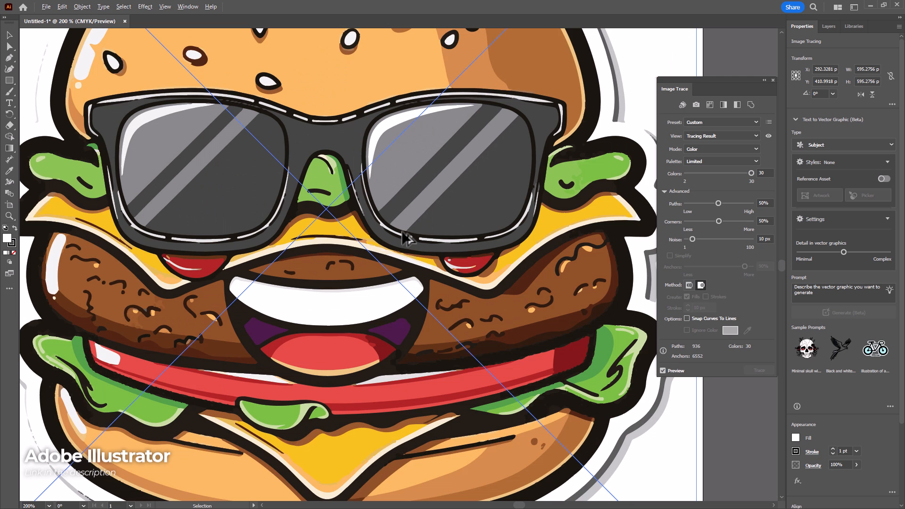
{"action": "mouse_move", "coordinate": [224, 210]}
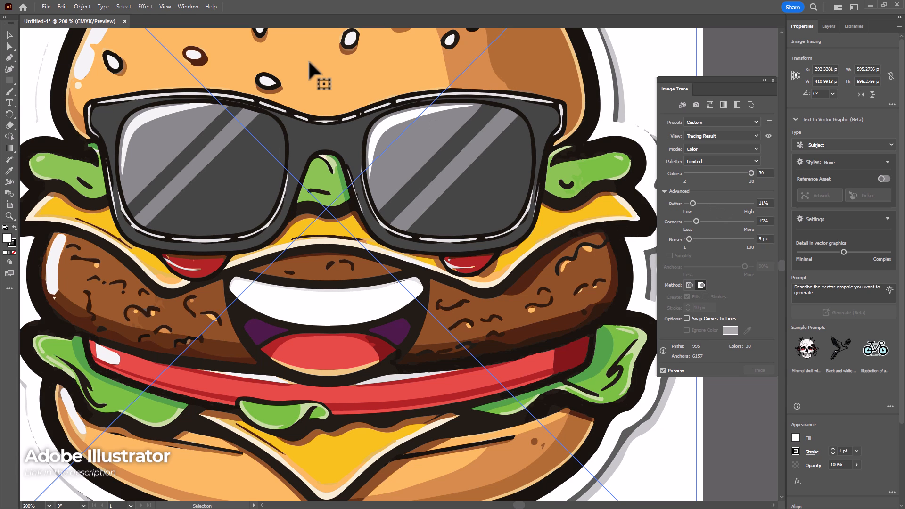
{"action": "mouse_move", "coordinate": [222, 257]}
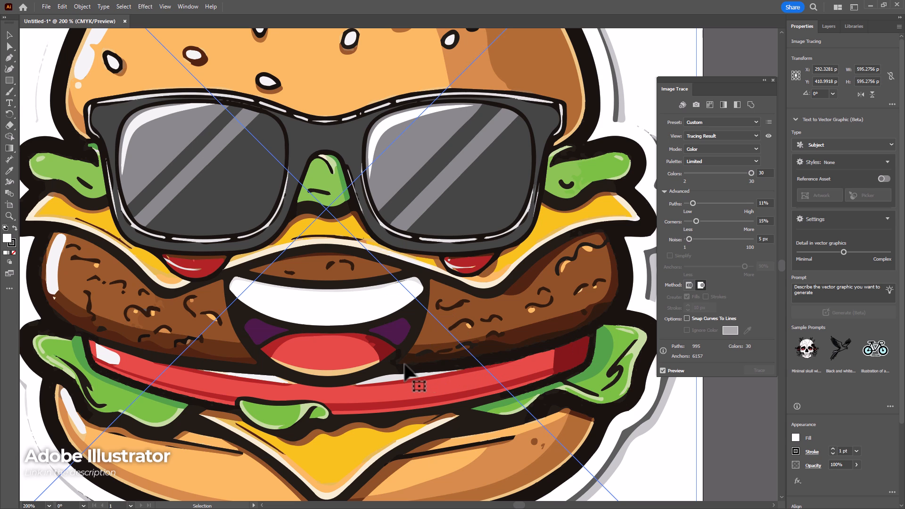
{"action": "mouse_move", "coordinate": [584, 247]}
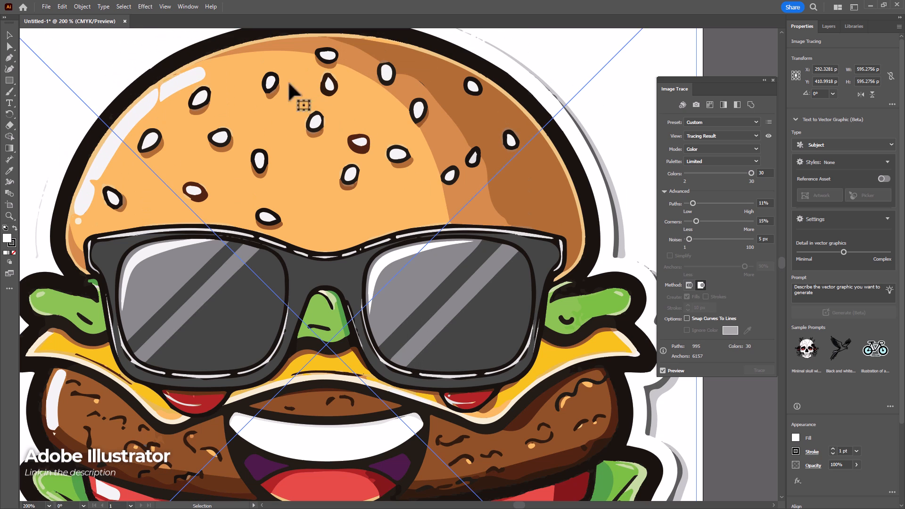
Step: Set Paths 11%, Corners 15%, Noise 5 px, then expand the burger trace via Object menu
{"action": "scroll", "scroll_direction": "down", "scroll_amount": 3}
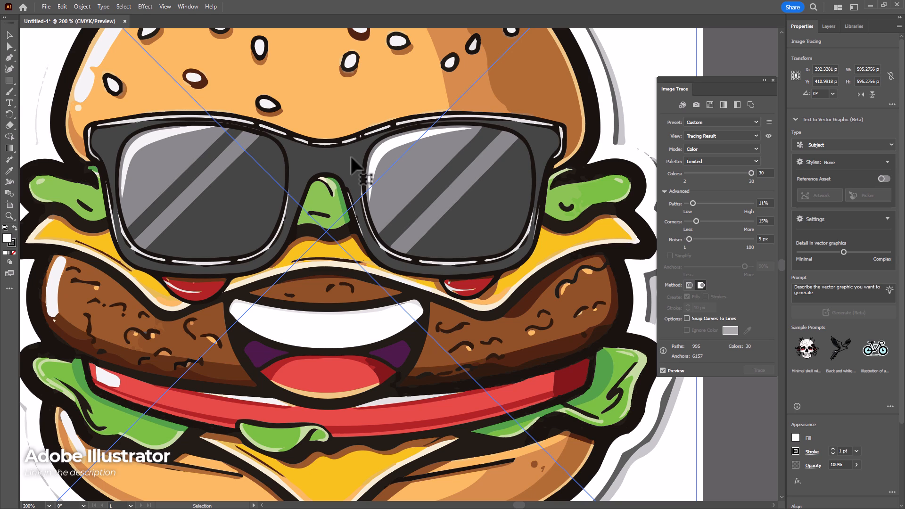
{"action": "mouse_move", "coordinate": [439, 90]}
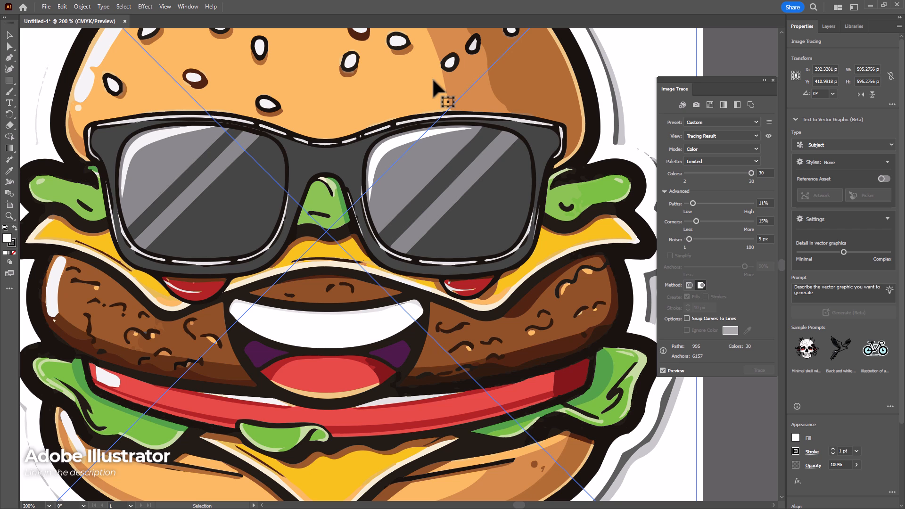
{"action": "mouse_move", "coordinate": [397, 149]}
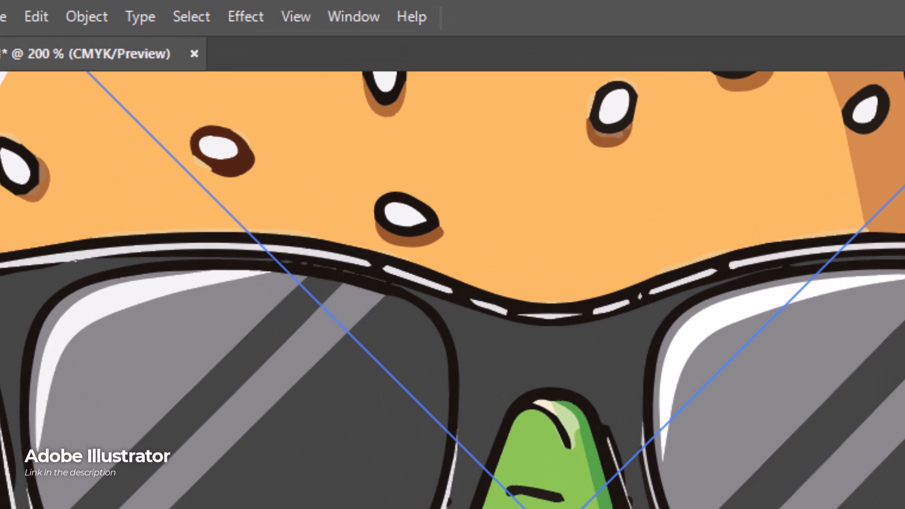
{"action": "left_click", "coordinate": [86, 16]}
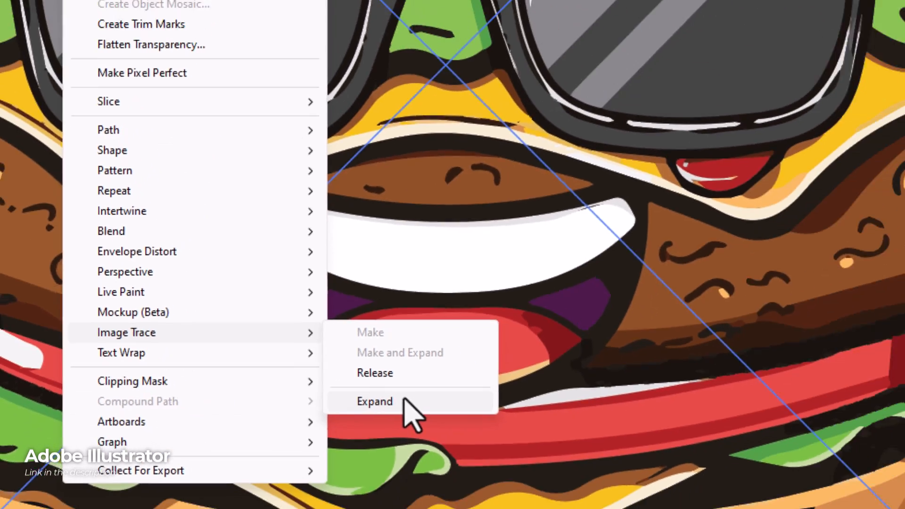
{"action": "left_click", "coordinate": [375, 401]}
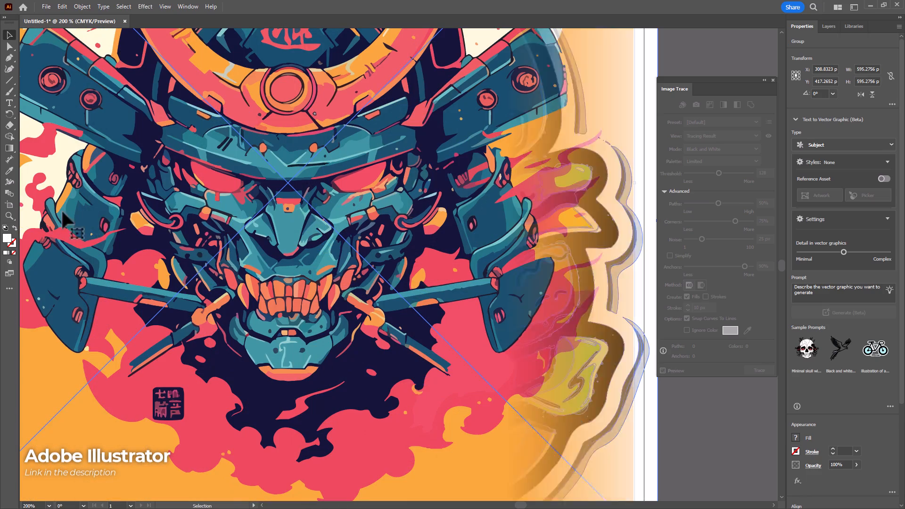
Step: Select the samurai mask and preview Full Tone colour traces of it and the portrait
{"action": "left_click", "coordinate": [663, 370]}
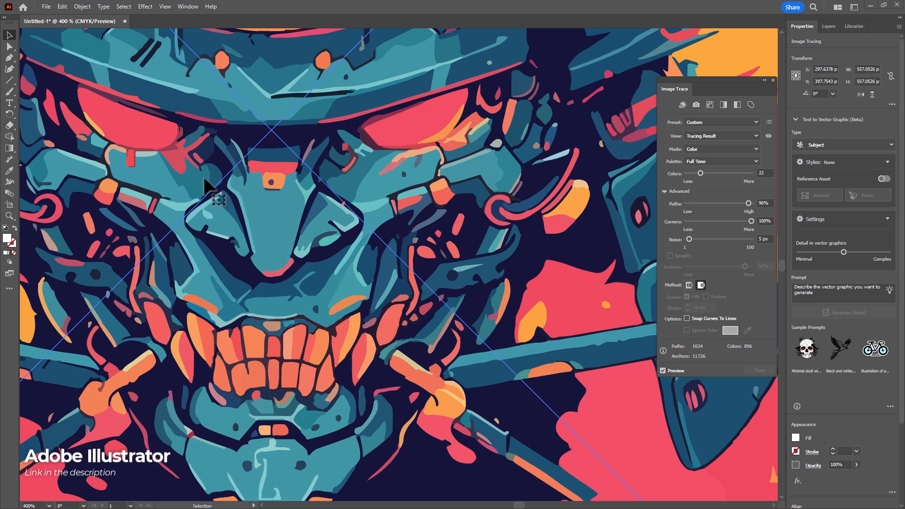
{"action": "mouse_move", "coordinate": [498, 199]}
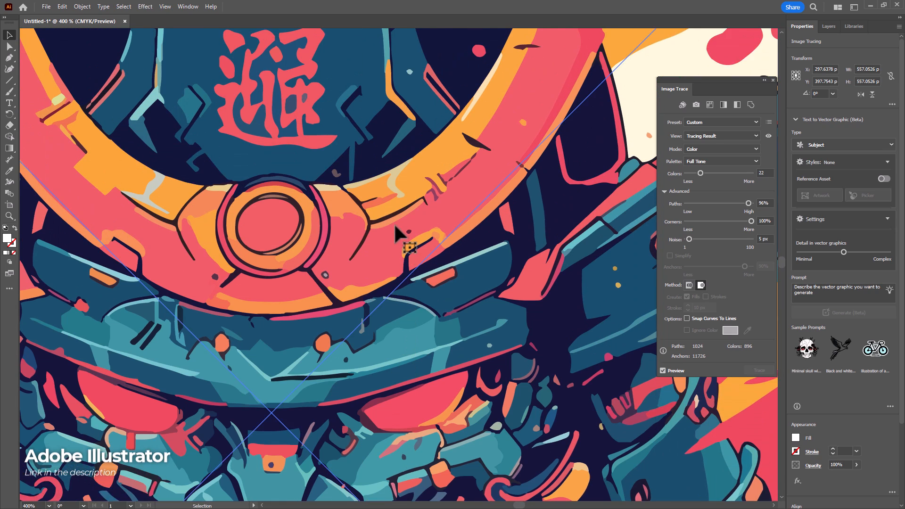
{"action": "scroll", "scroll_direction": "down", "scroll_amount": 3}
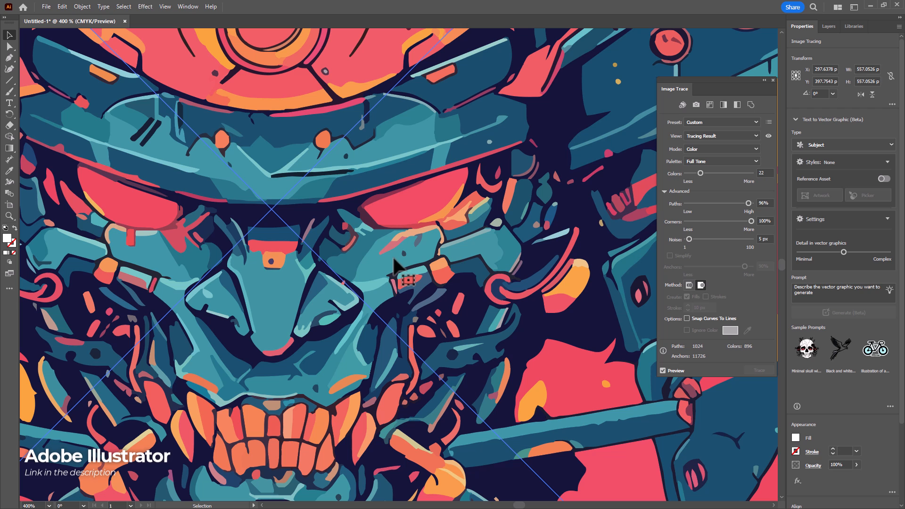
{"action": "mouse_move", "coordinate": [395, 169]}
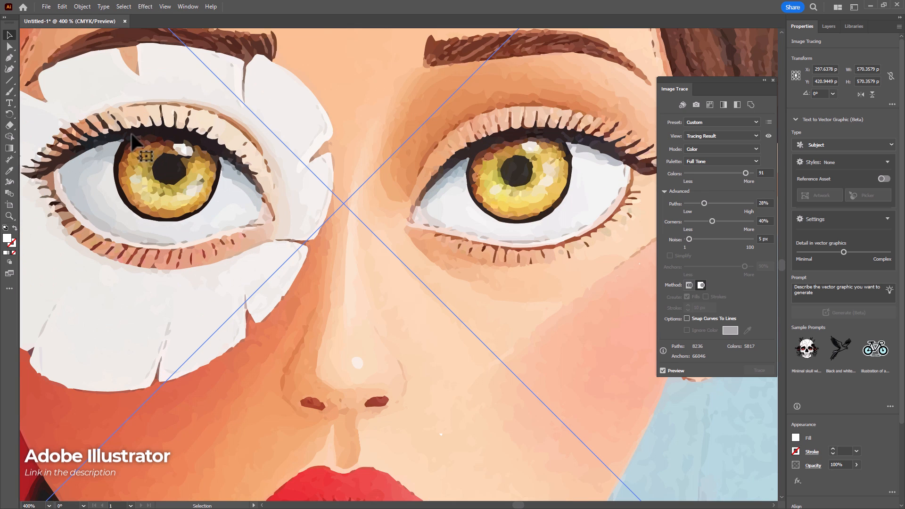
{"action": "key", "text": "ctrl+minus"}
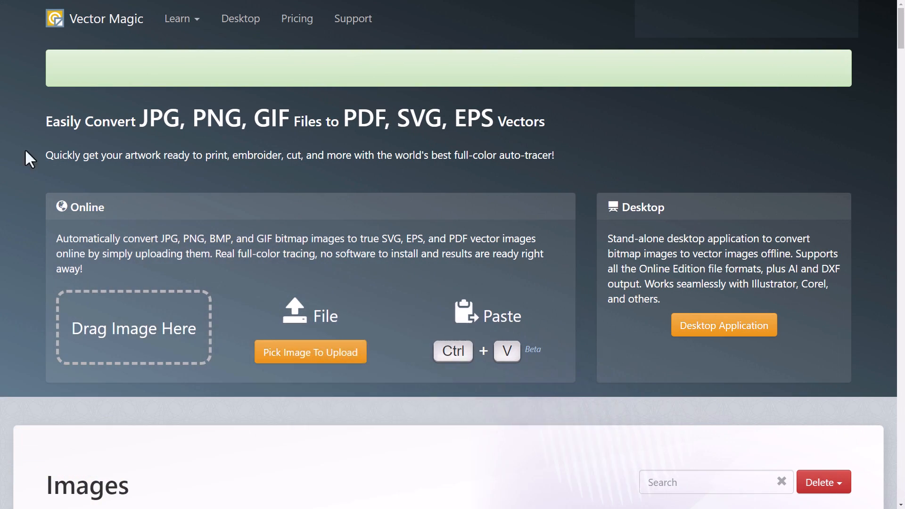
Step: Upload the burger JPG to Vector Magic and lower the detail level to Low
{"action": "left_click", "coordinate": [310, 352]}
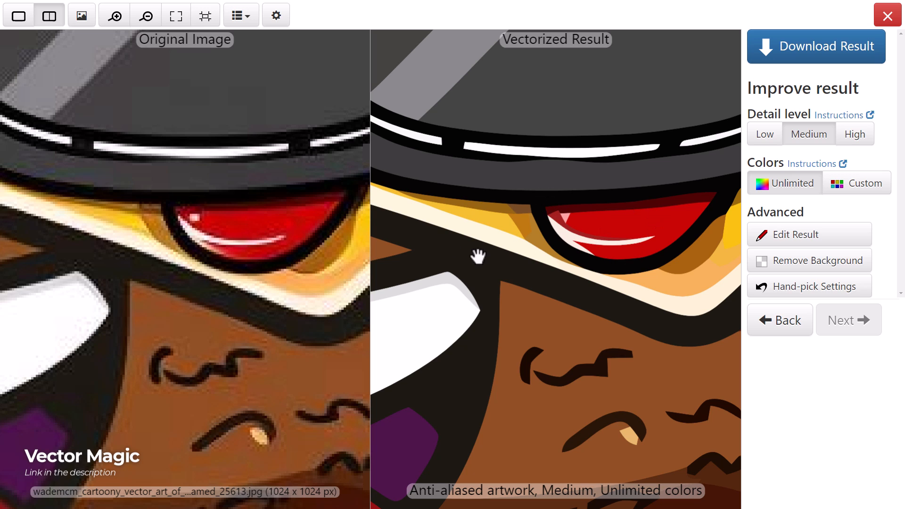
{"action": "mouse_move", "coordinate": [371, 206]}
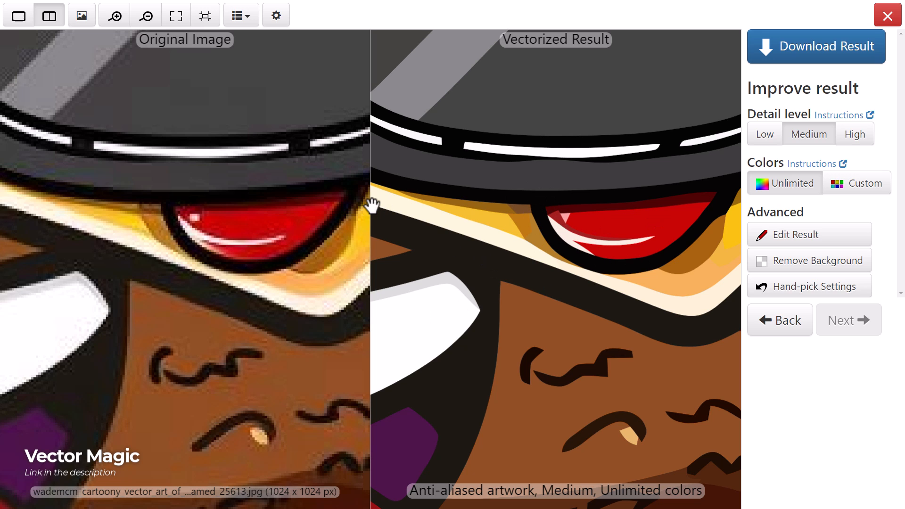
{"action": "mouse_move", "coordinate": [594, 243]}
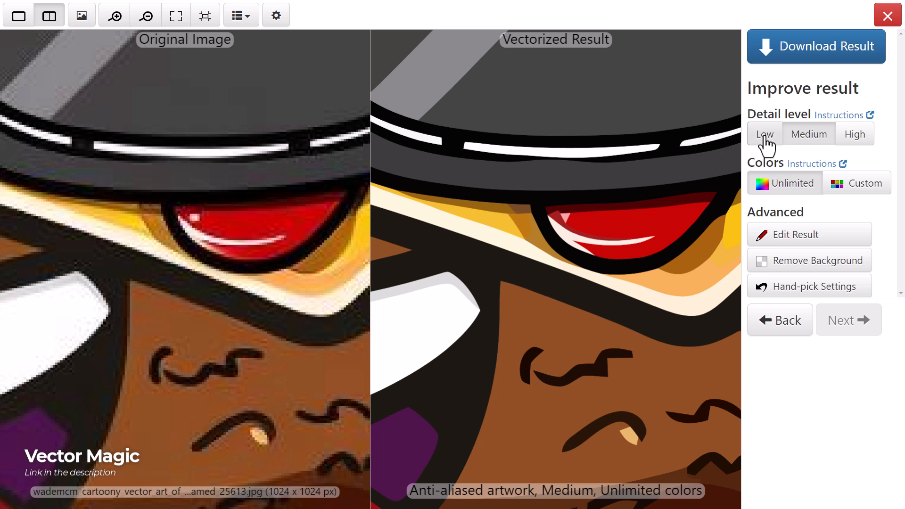
{"action": "left_click", "coordinate": [763, 133]}
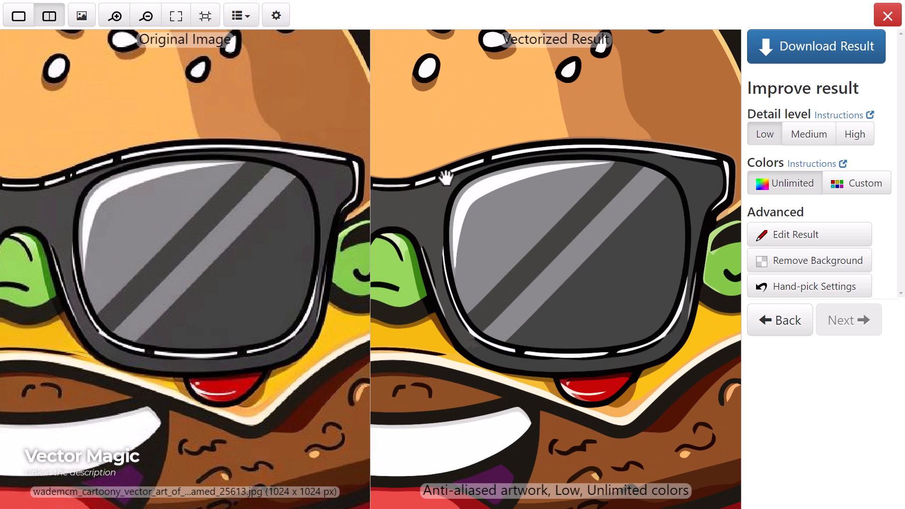
{"action": "scroll", "scroll_direction": "down", "scroll_amount": 3}
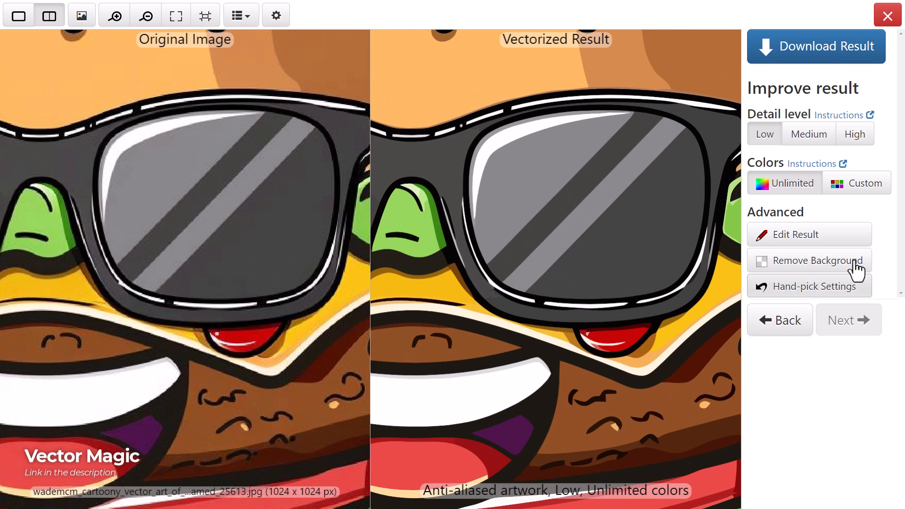
{"action": "mouse_move", "coordinate": [568, 149]}
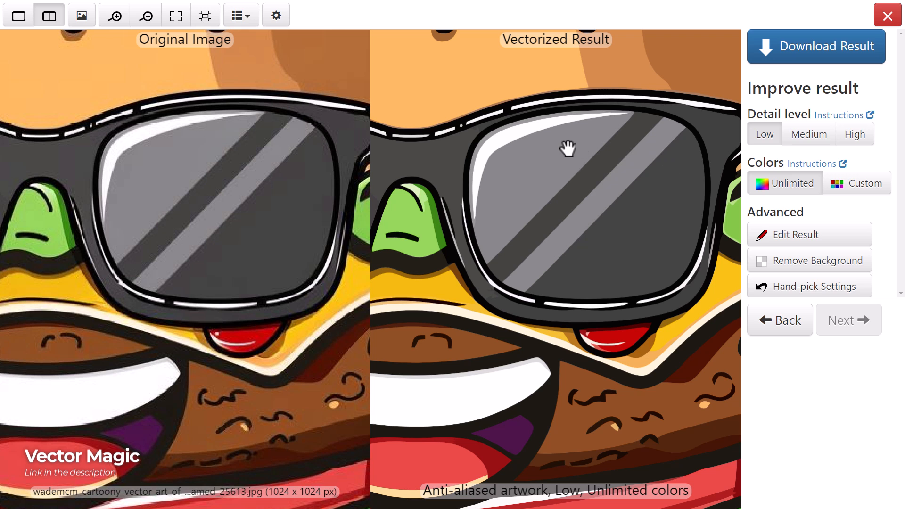
{"action": "mouse_move", "coordinate": [733, 69]}
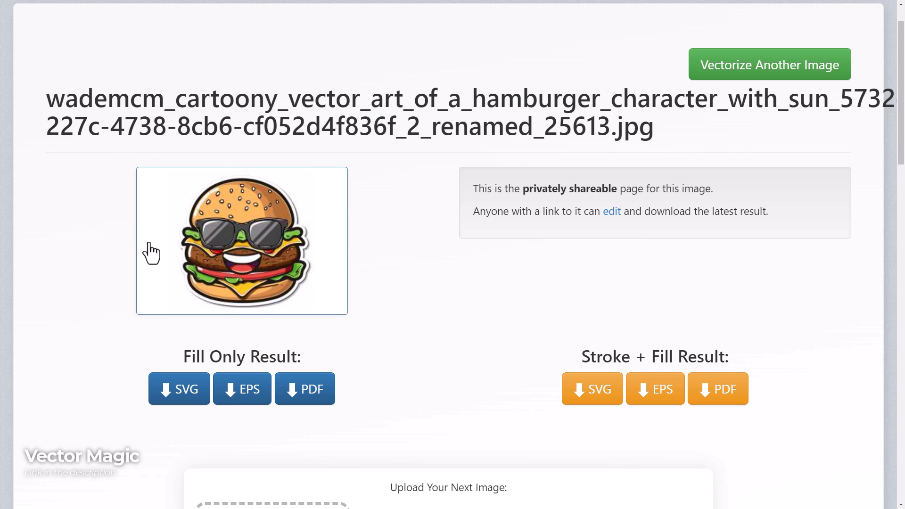
Step: Attempt to download the vectorized burger, landing on Vector Magic's pricing plans page
{"action": "left_click", "coordinate": [296, 16]}
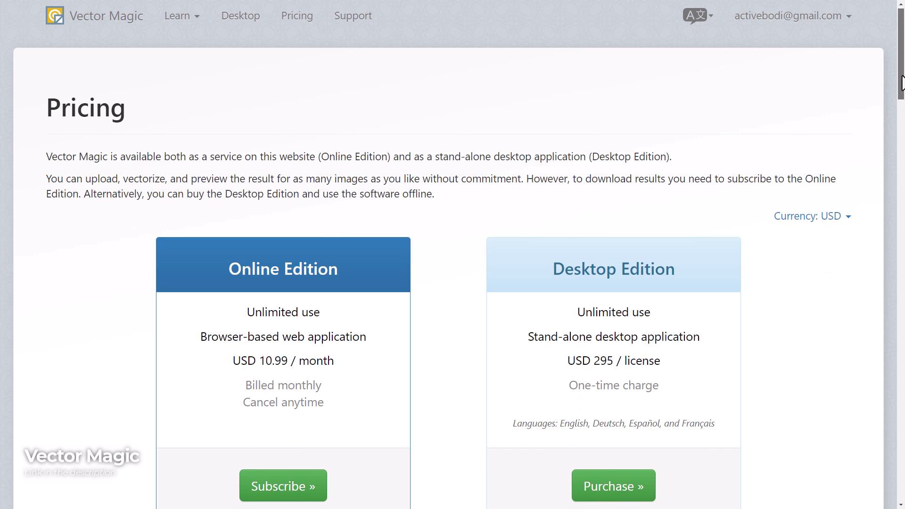
{"action": "scroll", "scroll_direction": "down", "scroll_amount": 3}
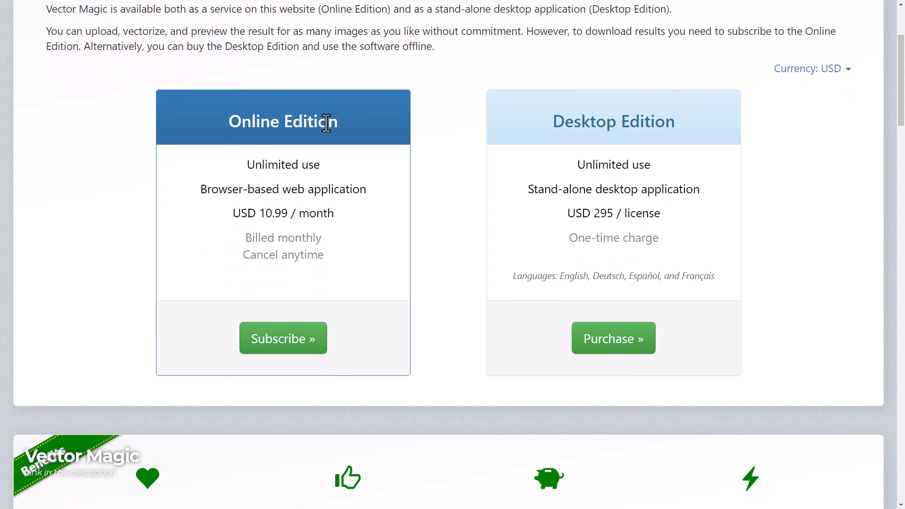
{"action": "mouse_move", "coordinate": [254, 217]}
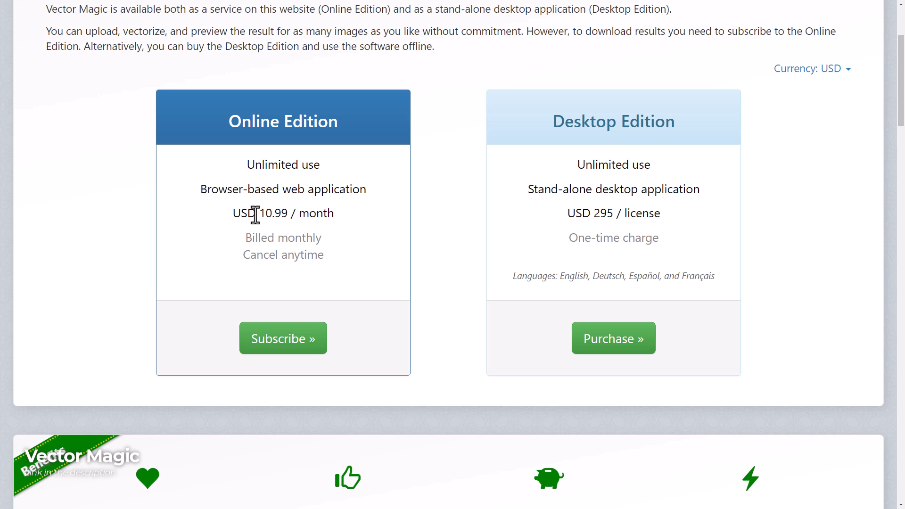
{"action": "mouse_move", "coordinate": [611, 190]}
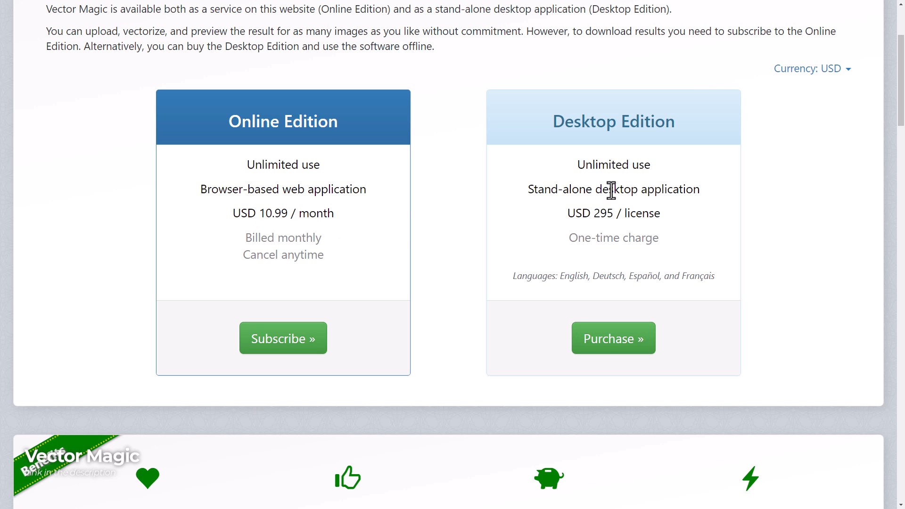
{"action": "mouse_move", "coordinate": [624, 189]}
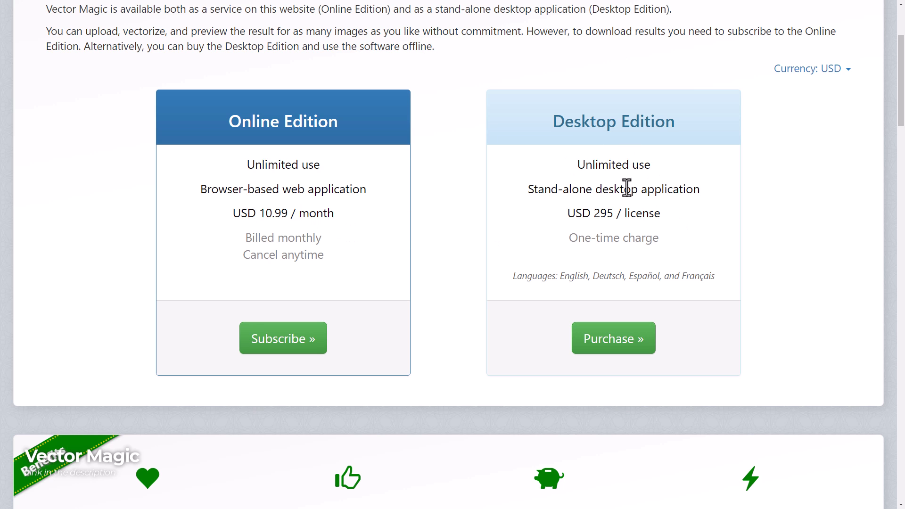
{"action": "mouse_move", "coordinate": [532, 209]}
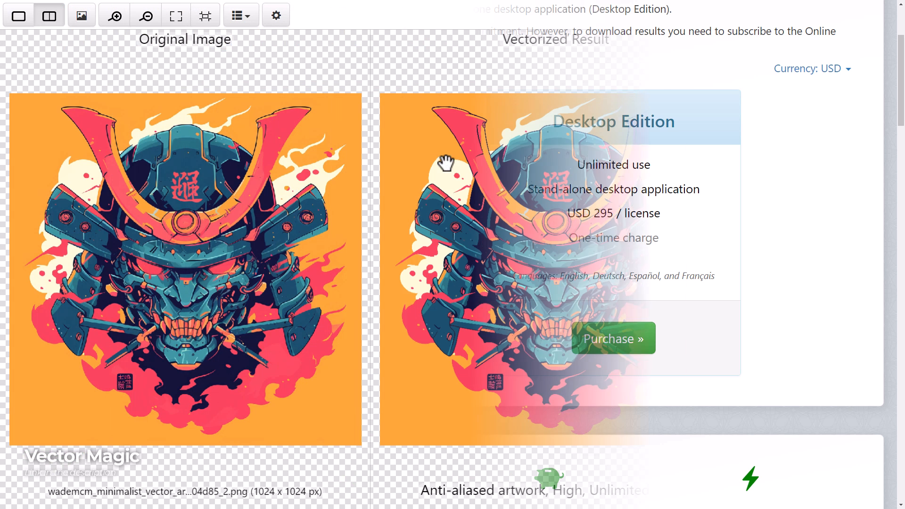
Step: Use the top-right control on the Vector Magic samurai helmet comparison view
{"action": "left_click", "coordinate": [888, 15]}
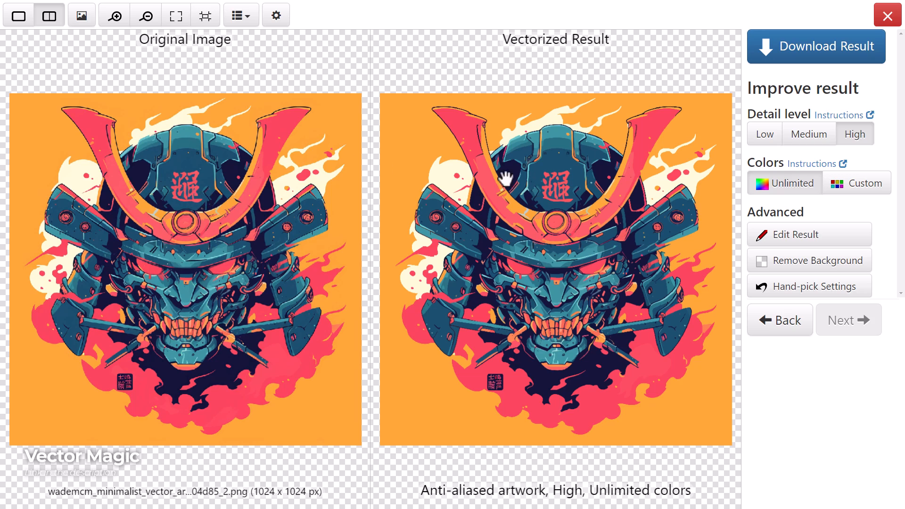
{"action": "mouse_move", "coordinate": [584, 281]}
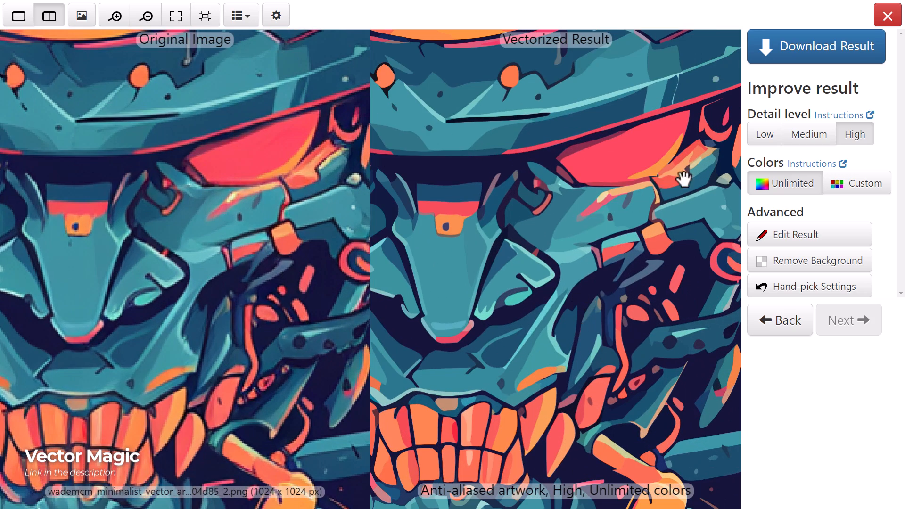
{"action": "mouse_move", "coordinate": [305, 209]}
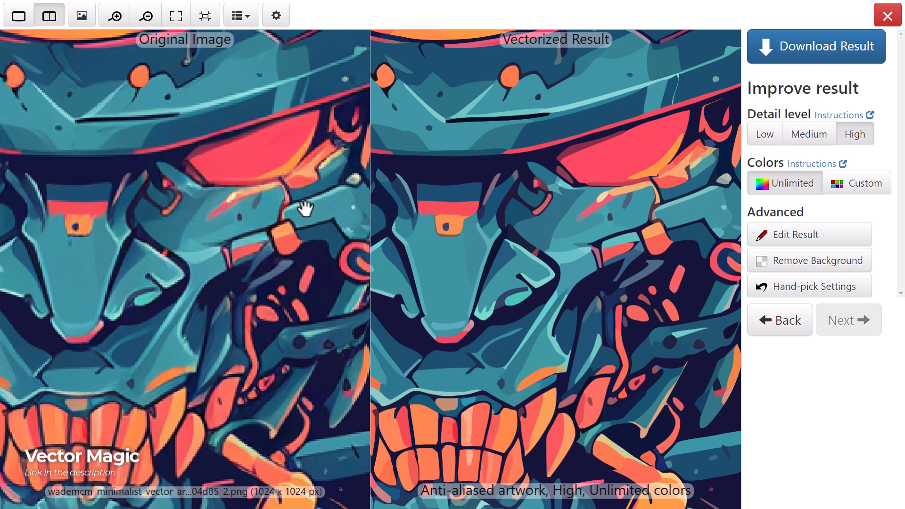
{"action": "mouse_move", "coordinate": [279, 162]}
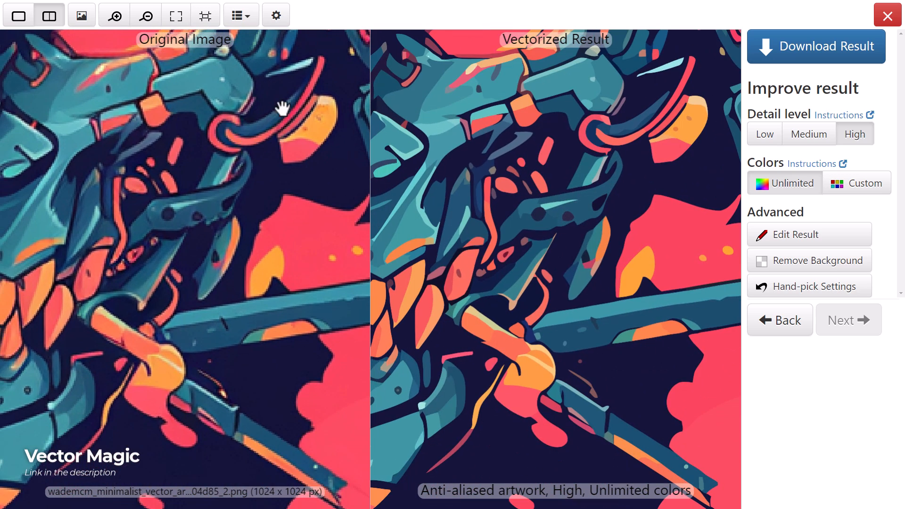
{"action": "mouse_move", "coordinate": [508, 409]}
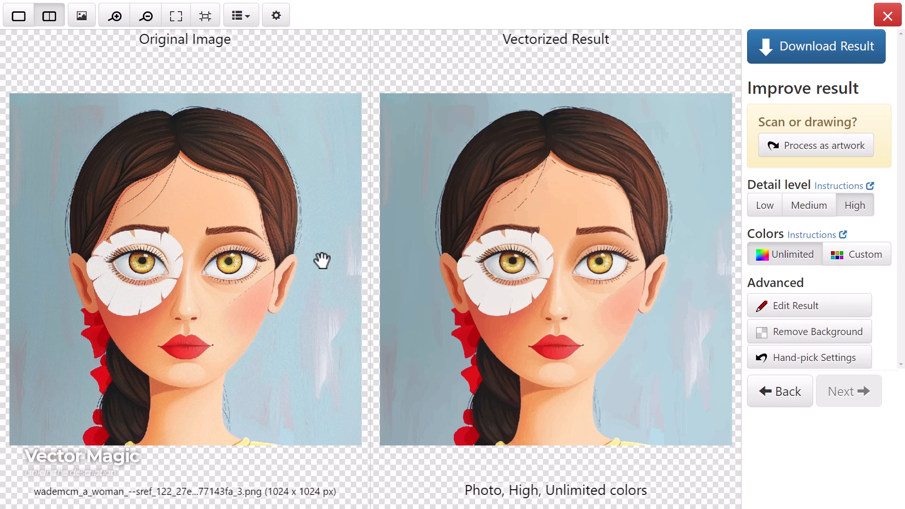
{"action": "mouse_move", "coordinate": [257, 237]}
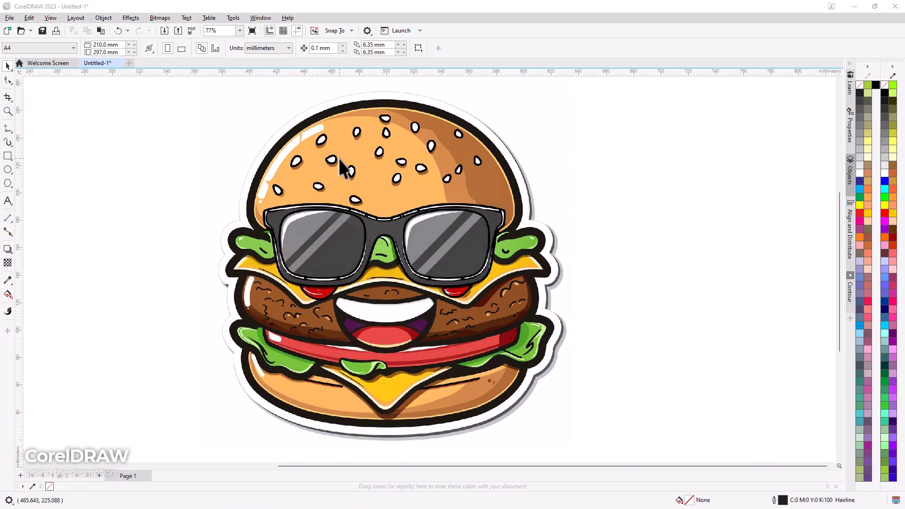
Step: Trace the burger bitmap with Outline Trace > Detailed Logo and accept the PowerTRACE result
{"action": "right_click", "coordinate": [340, 168]}
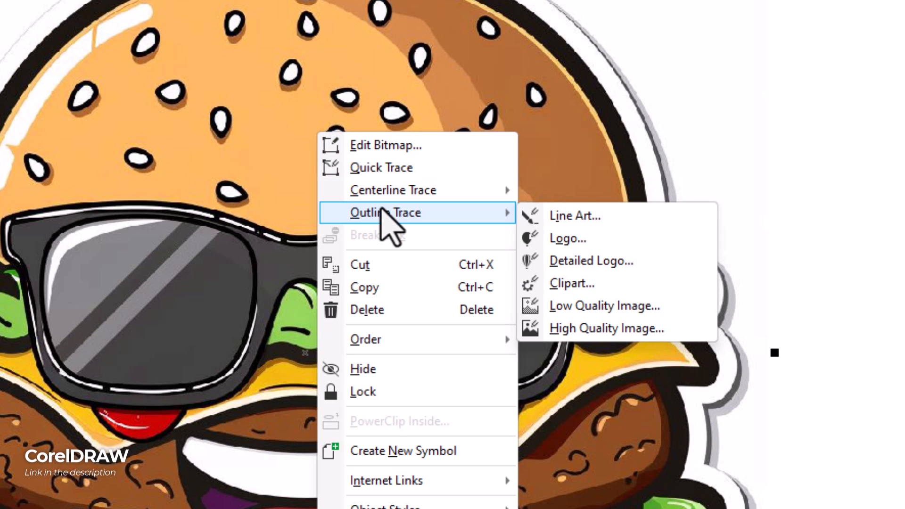
{"action": "mouse_move", "coordinate": [592, 260]}
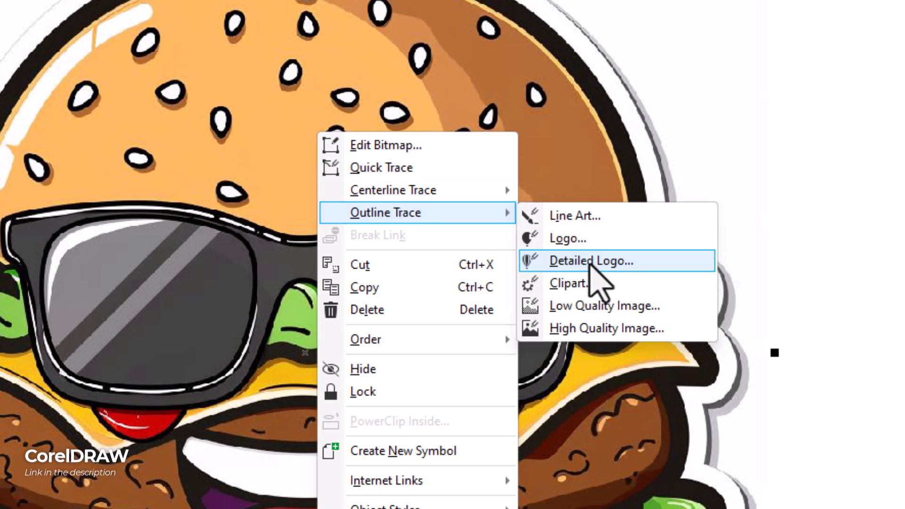
{"action": "mouse_move", "coordinate": [606, 286]}
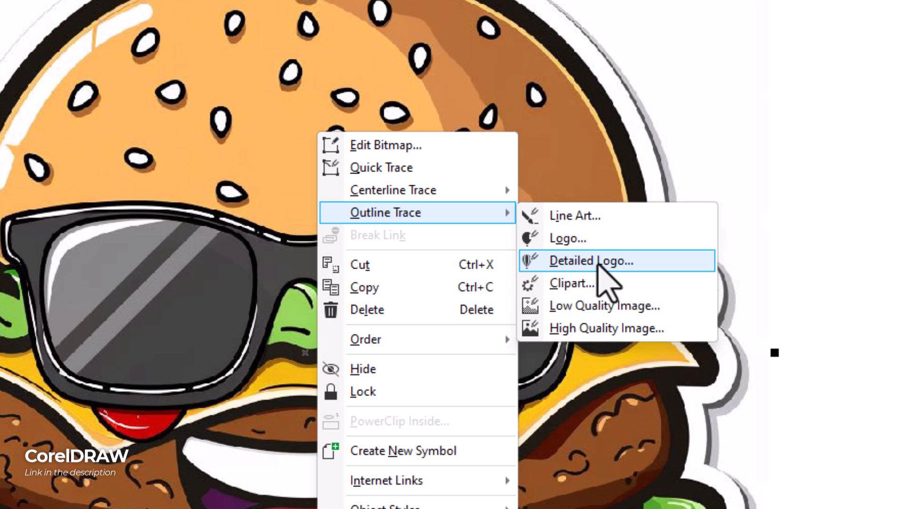
{"action": "left_click", "coordinate": [590, 260]}
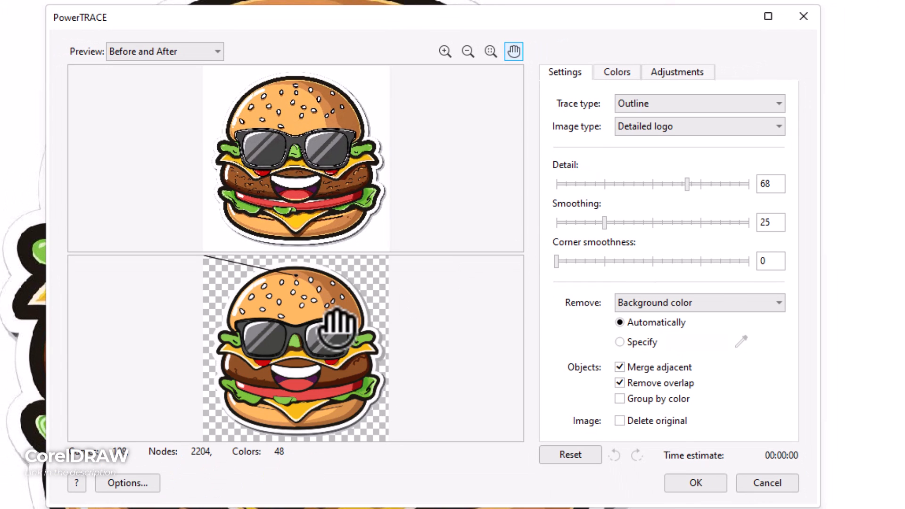
{"action": "left_click", "coordinate": [445, 51]}
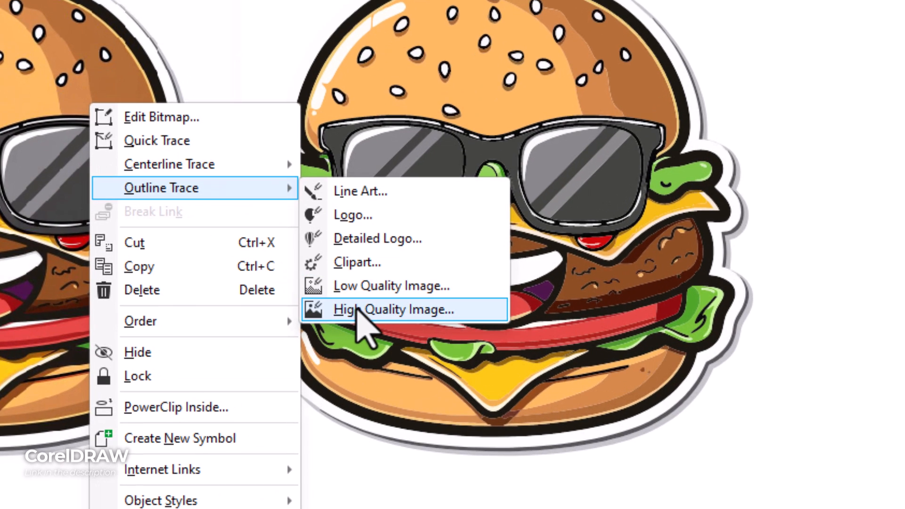
Step: PowerTRACE the burger as a High Quality Image (detail 93, smoothing 9, corners 96) and accept
{"action": "left_click", "coordinate": [393, 309]}
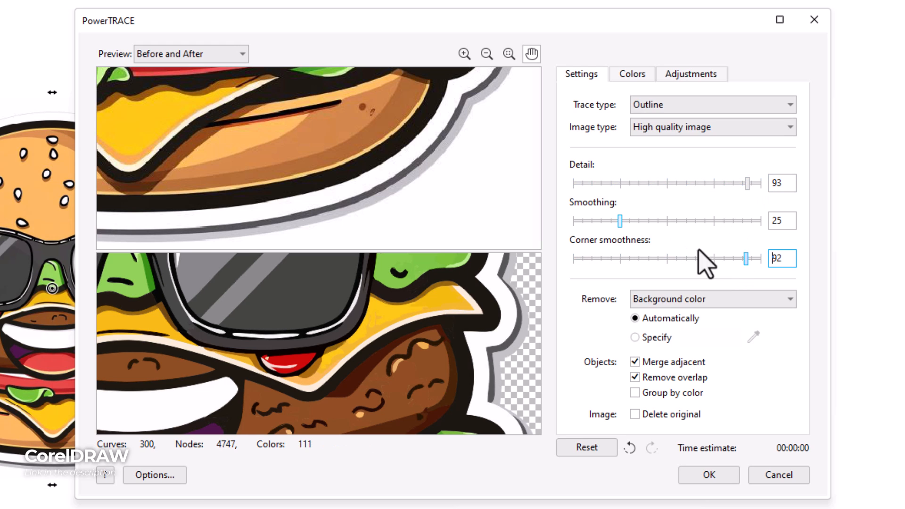
{"action": "left_click", "coordinate": [631, 74]}
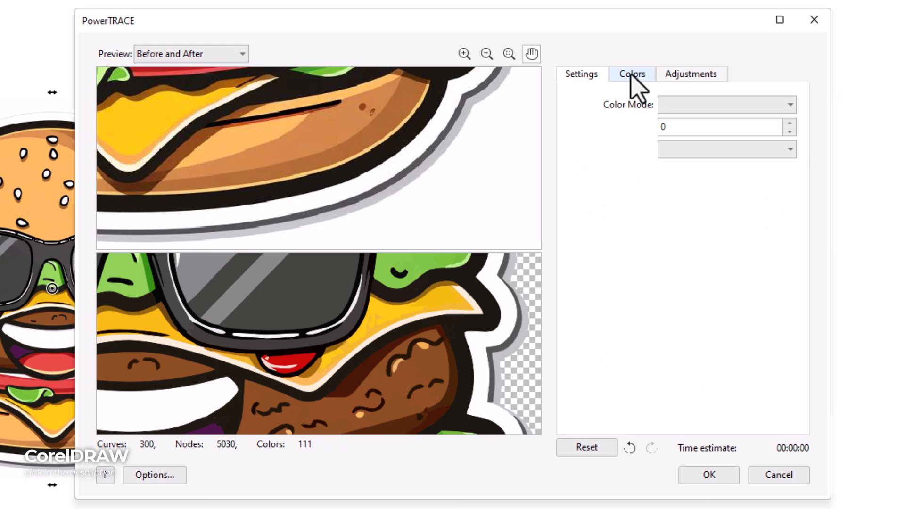
{"action": "left_click", "coordinate": [689, 74]}
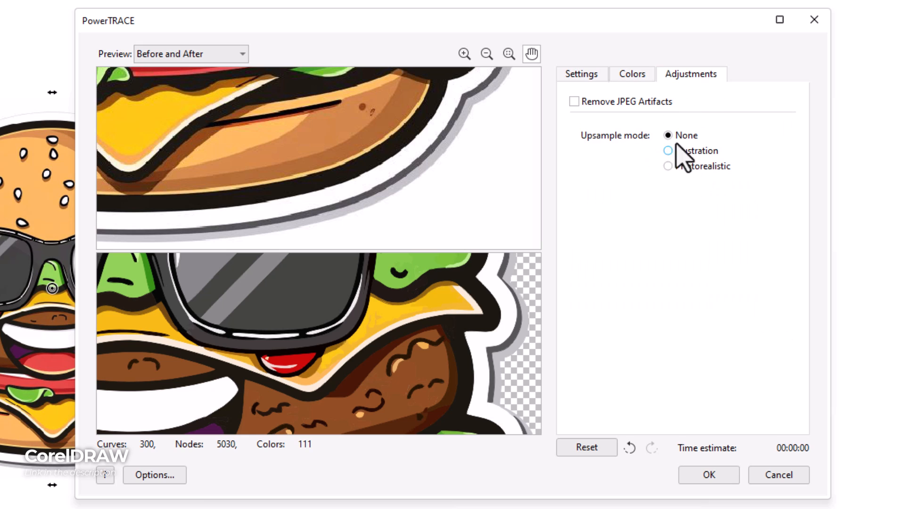
{"action": "mouse_move", "coordinate": [682, 179]}
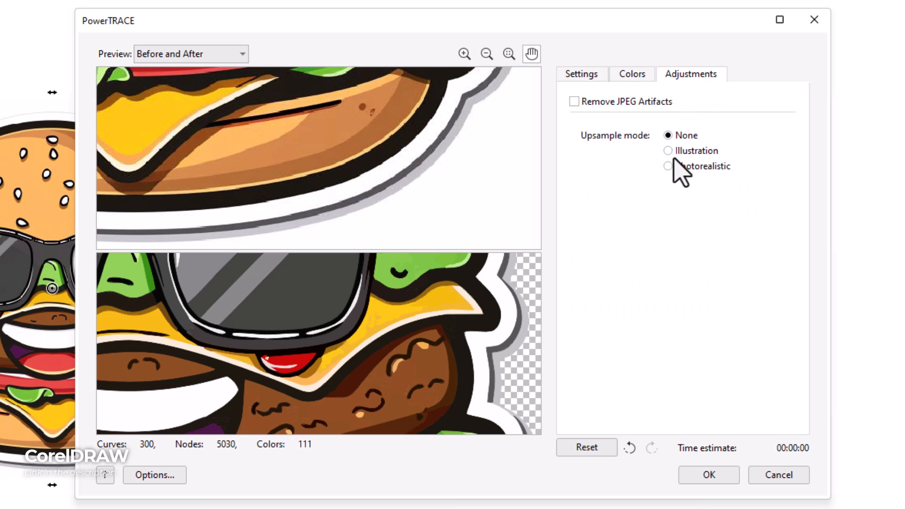
{"action": "left_click", "coordinate": [581, 74]}
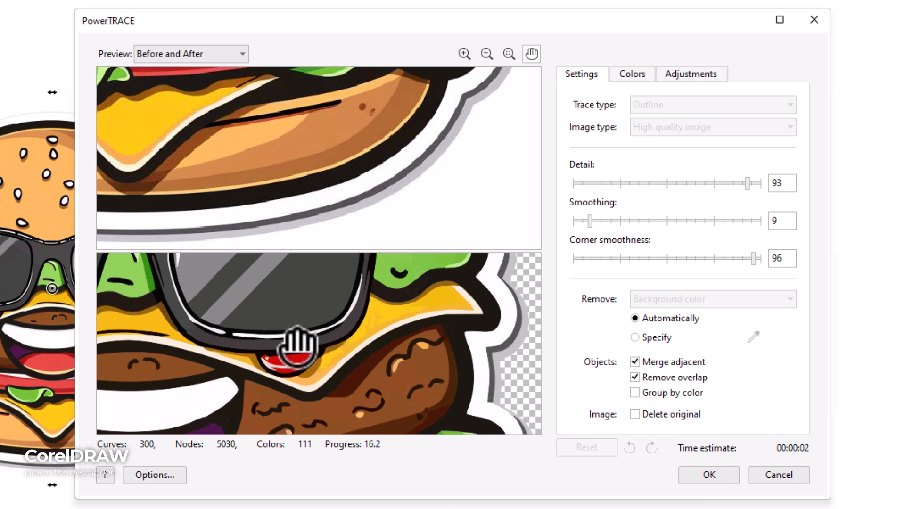
{"action": "left_click", "coordinate": [708, 474]}
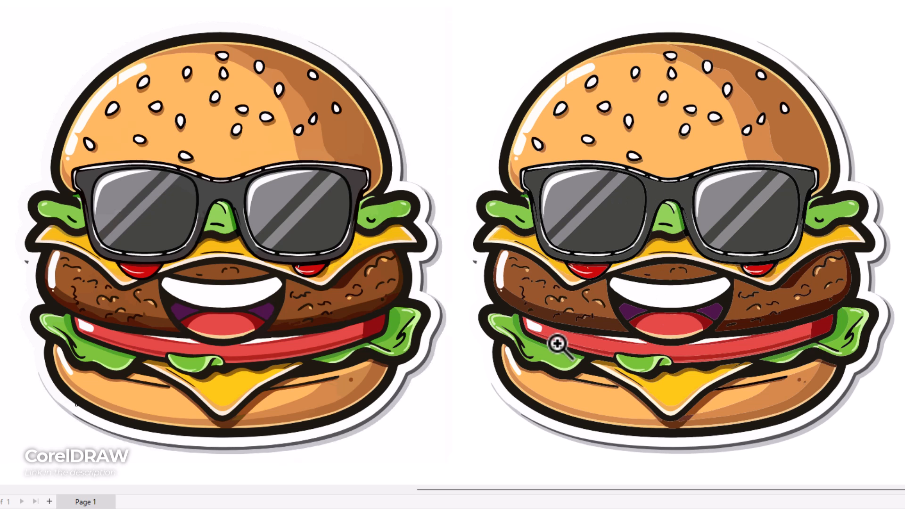
{"action": "mouse_move", "coordinate": [234, 195]}
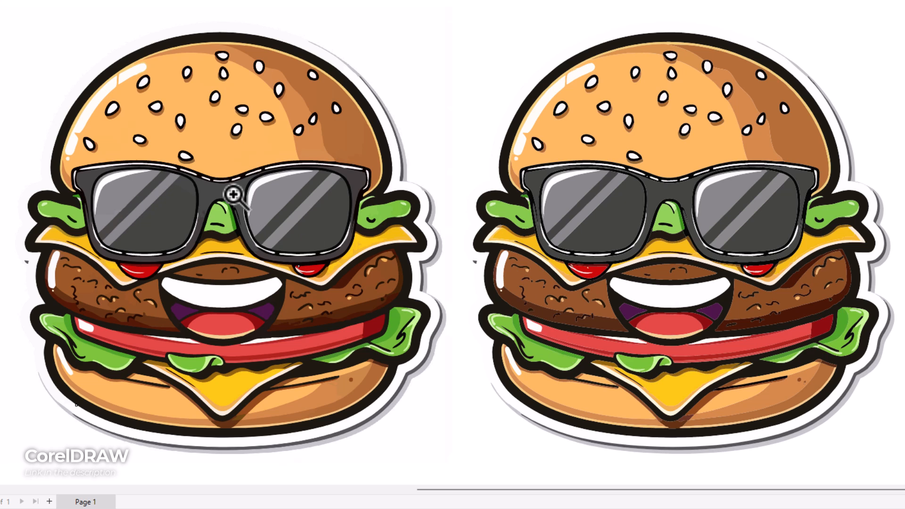
{"action": "mouse_move", "coordinate": [684, 238]}
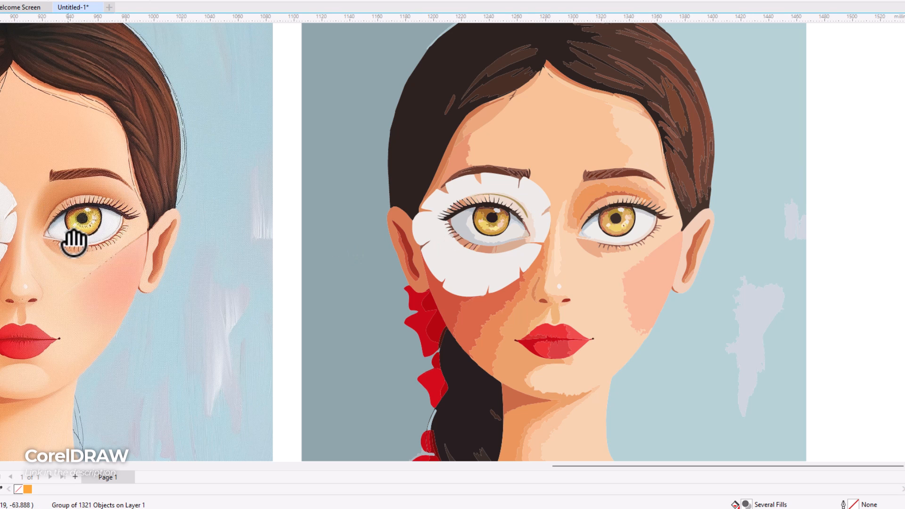
{"action": "mouse_move", "coordinate": [602, 196]}
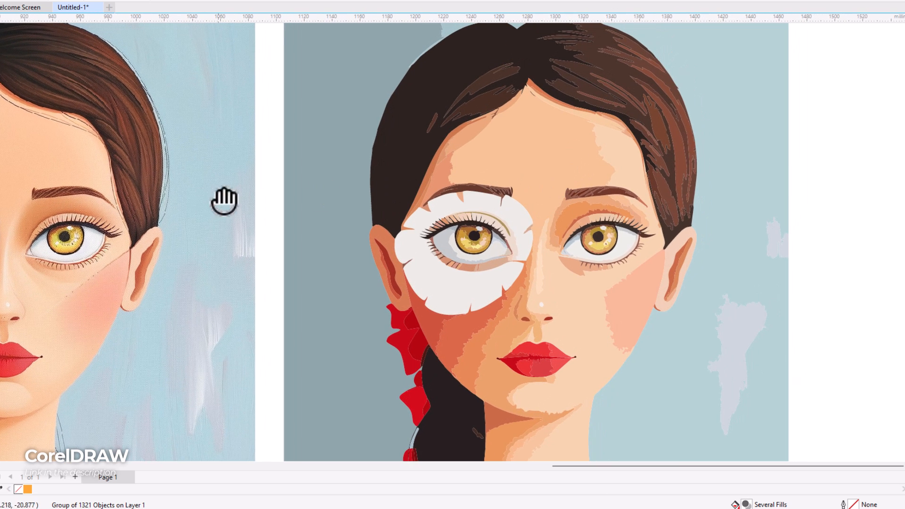
{"action": "mouse_move", "coordinate": [390, 214]}
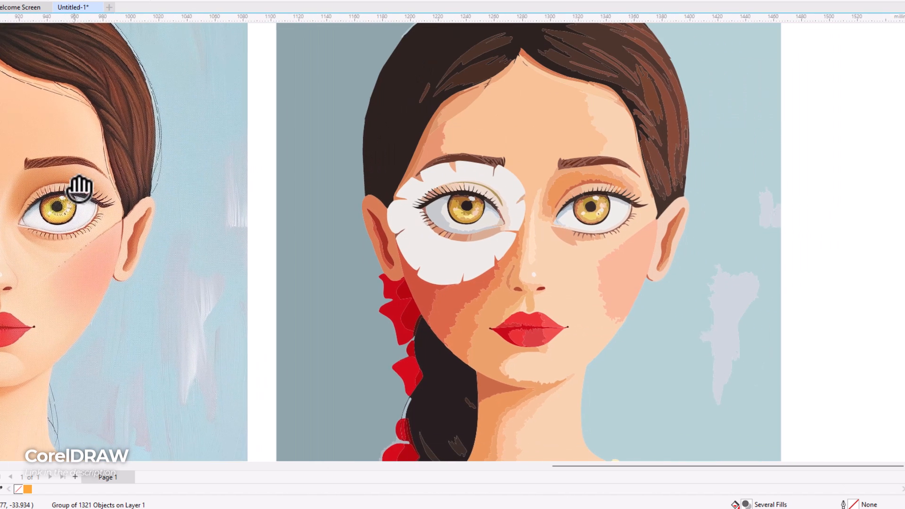
Step: Pan the view to compare the traced portrait with the original painting
{"action": "left_click_drag", "start_coordinate": [78, 188], "coordinate": [415, 275]}
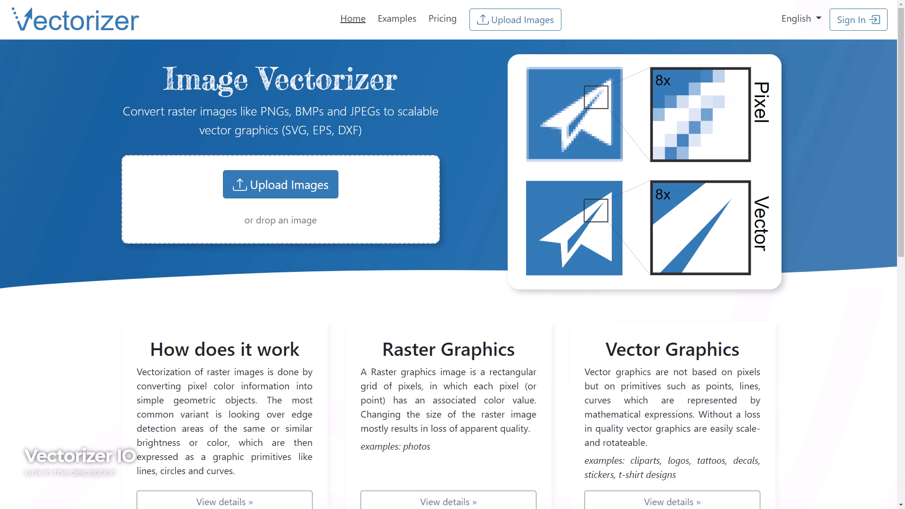
Step: Upload the burger sticker image into Vectorizer.io's vectorizer
{"action": "left_click", "coordinate": [280, 184]}
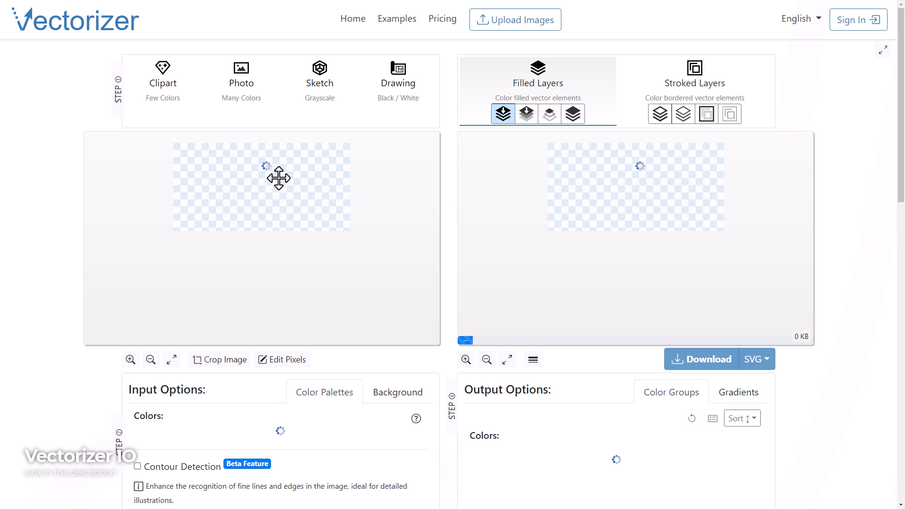
{"action": "mouse_move", "coordinate": [837, 90]}
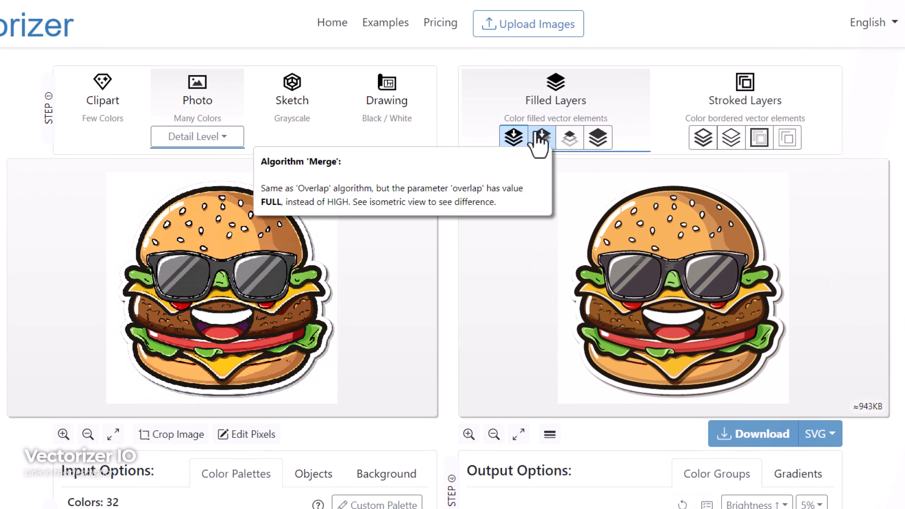
{"action": "mouse_move", "coordinate": [635, 225]}
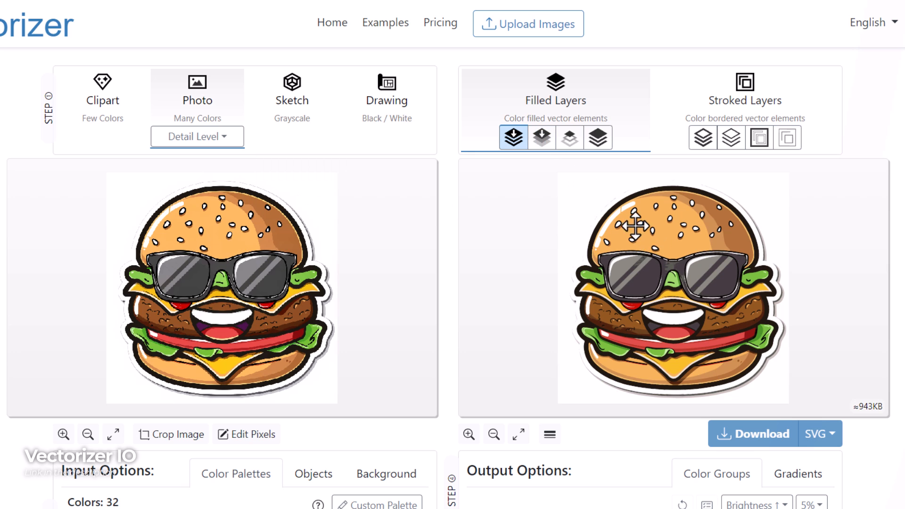
{"action": "mouse_move", "coordinate": [555, 162]}
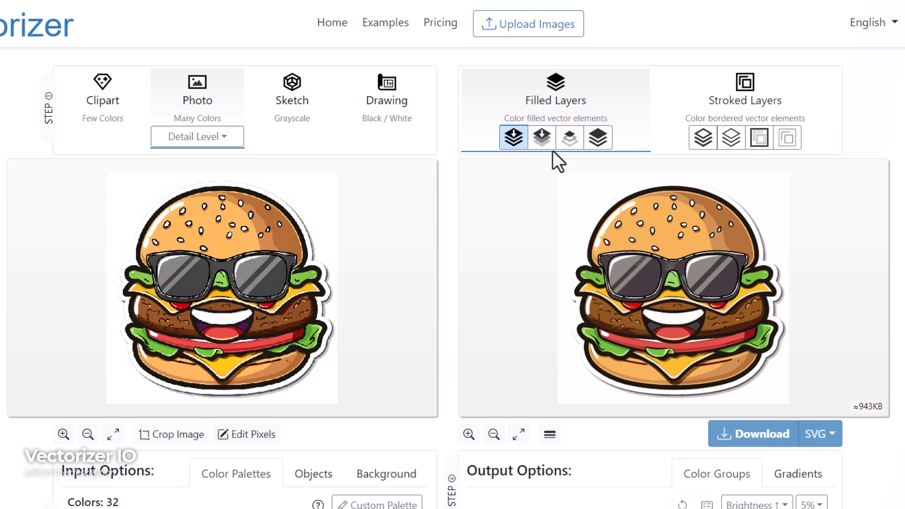
{"action": "mouse_move", "coordinate": [619, 198]}
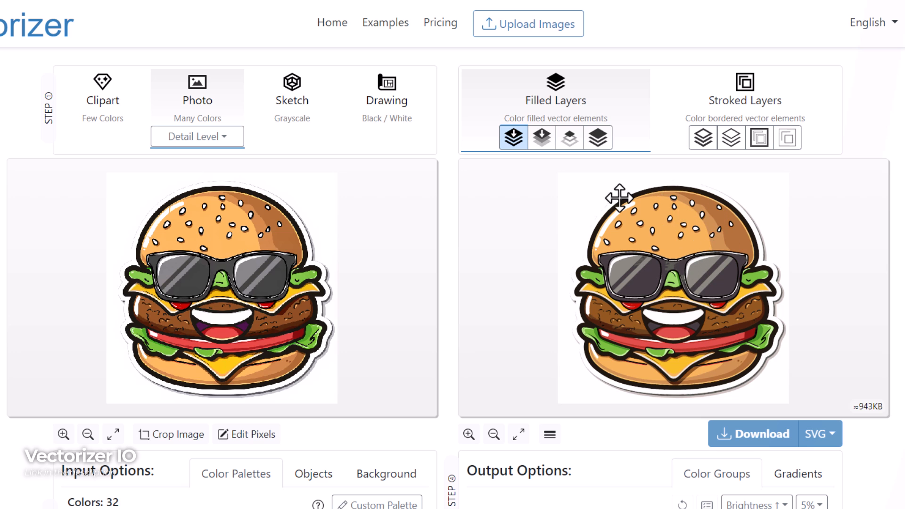
Step: Regenerate with the Merge filled-layers algorithm and zoom into the sunglasses detail
{"action": "left_click", "coordinate": [541, 137]}
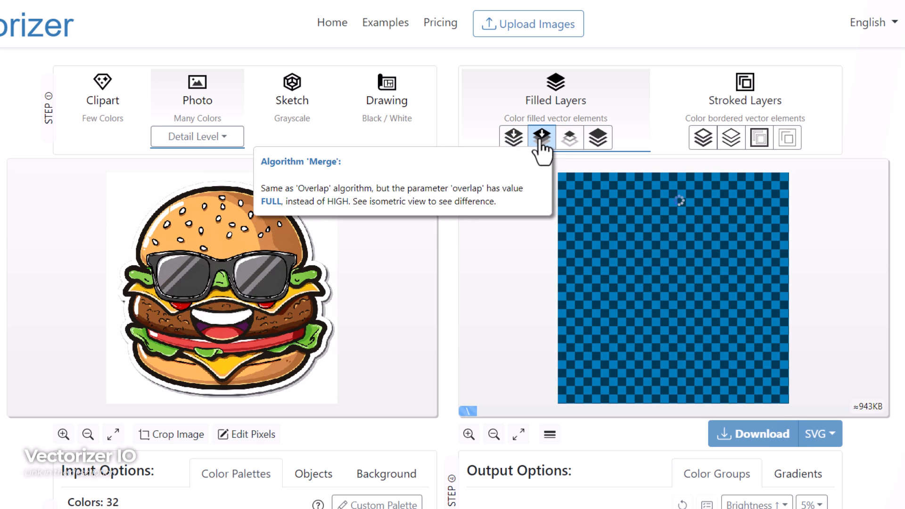
{"action": "left_click", "coordinate": [541, 137]}
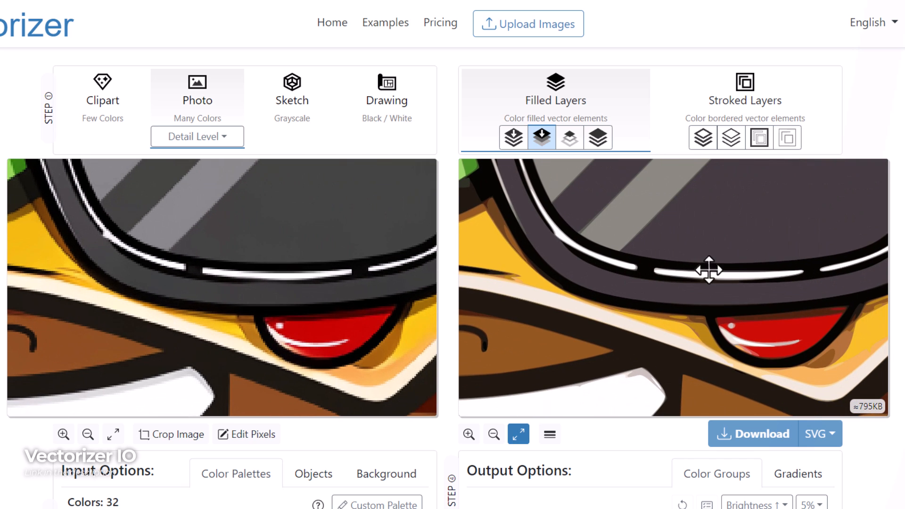
{"action": "mouse_move", "coordinate": [713, 318]}
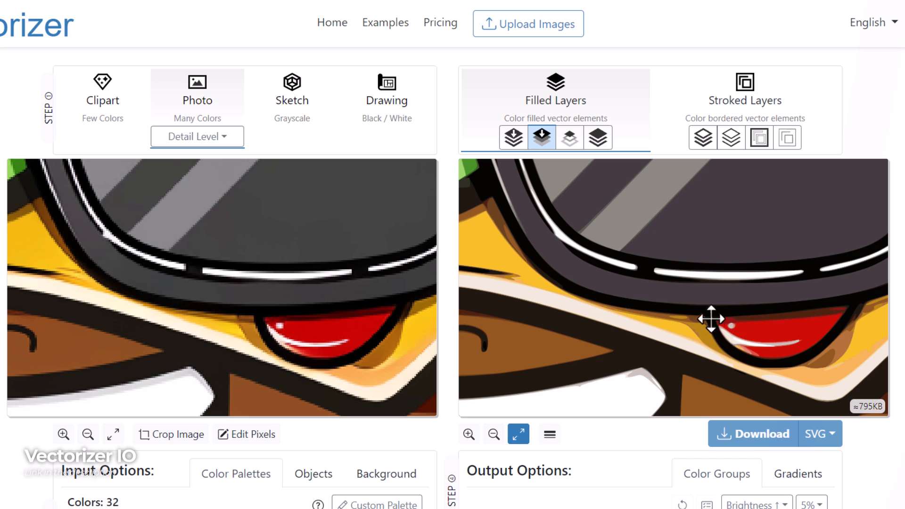
{"action": "mouse_move", "coordinate": [778, 260]}
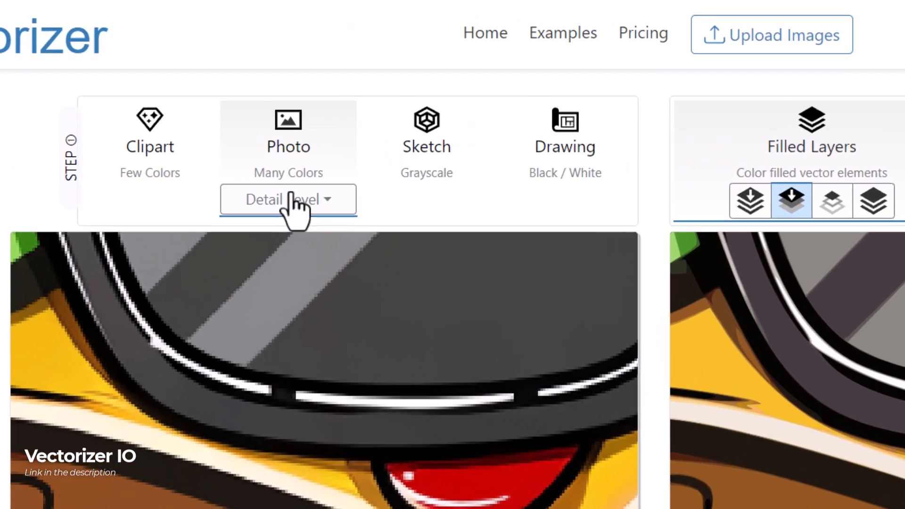
Step: Try High photo detail (554 KB), then settle on Ultra (about 646 KB)
{"action": "left_click", "coordinate": [289, 199]}
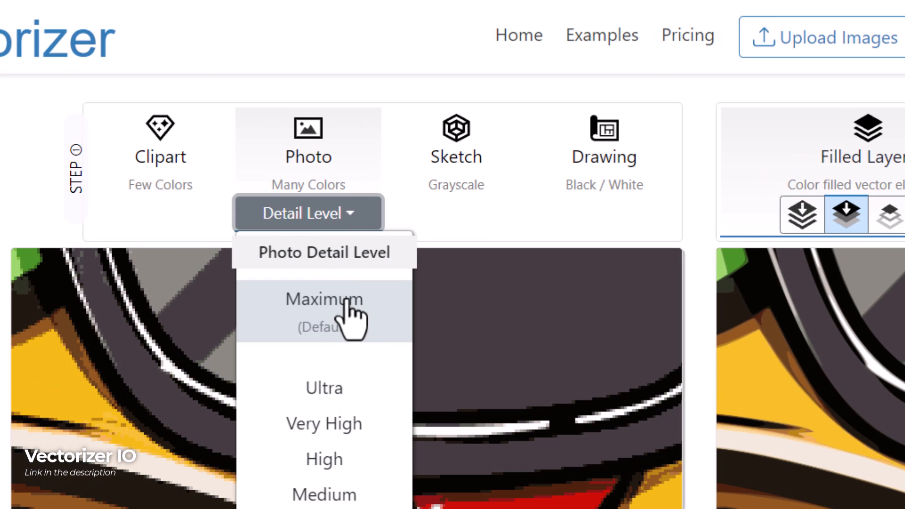
{"action": "mouse_move", "coordinate": [343, 458]}
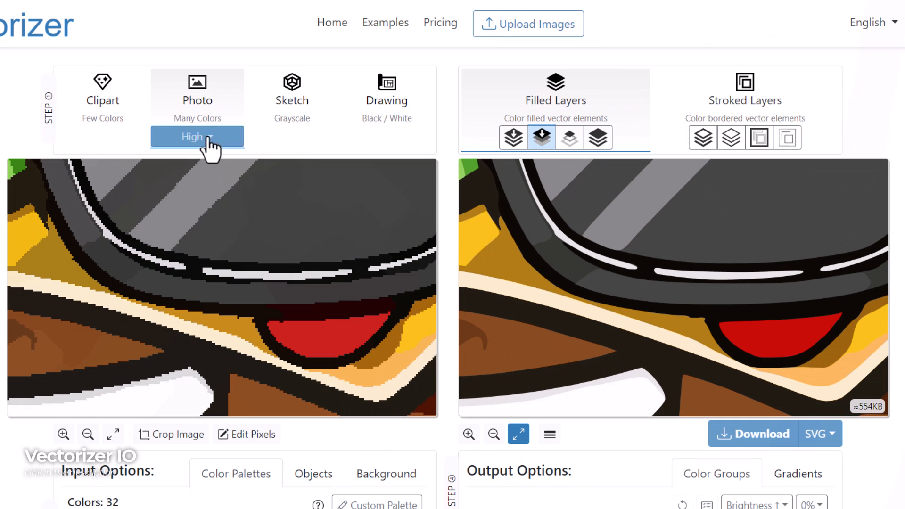
{"action": "left_click", "coordinate": [197, 137]}
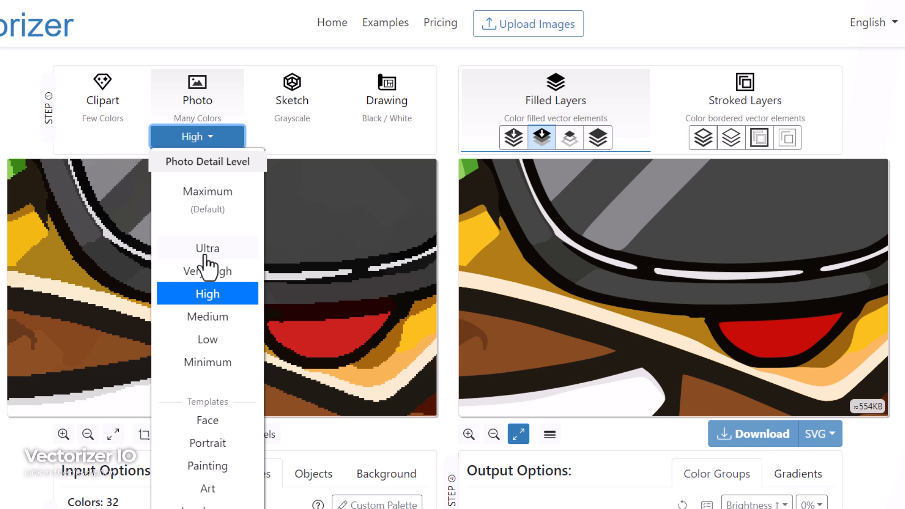
{"action": "left_click", "coordinate": [206, 249]}
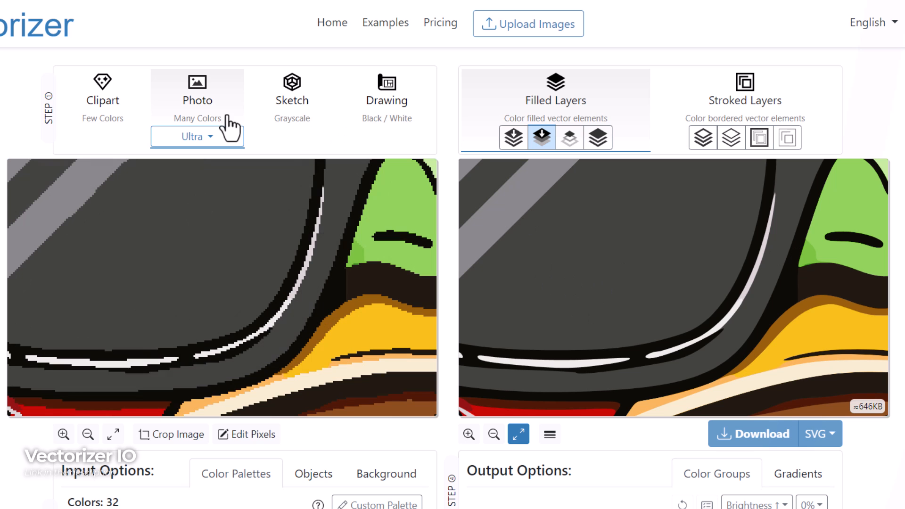
Step: Select the 24-colour palette under Color Palettes, shrinking output to about 483 KB
{"action": "scroll", "scroll_direction": "down", "scroll_amount": 3}
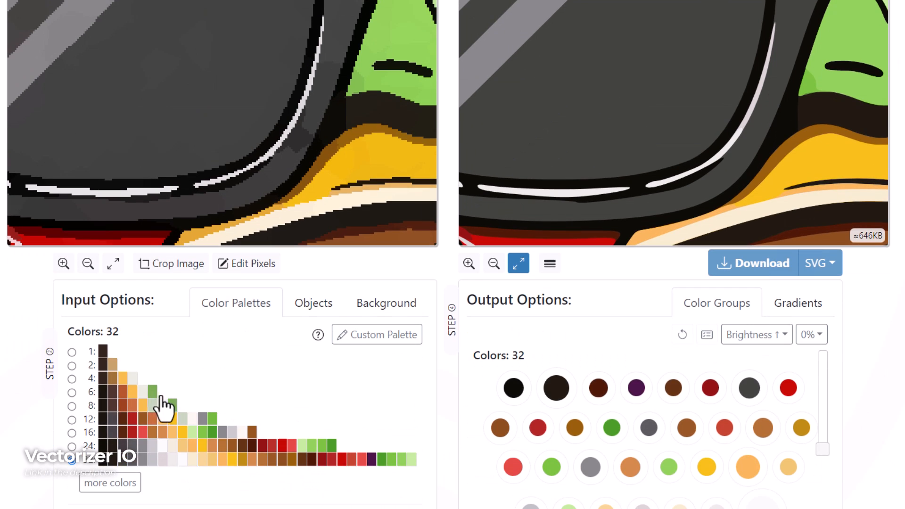
{"action": "mouse_move", "coordinate": [72, 450]}
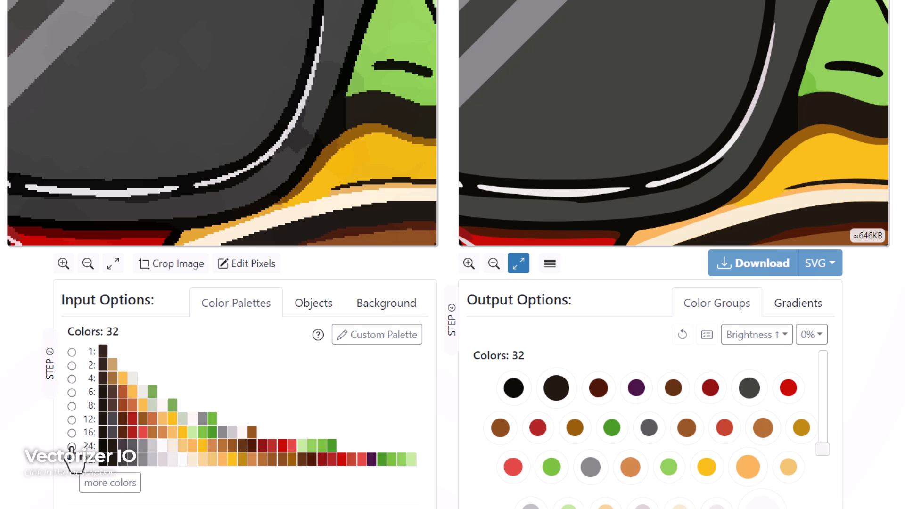
{"action": "left_click", "coordinate": [71, 466]}
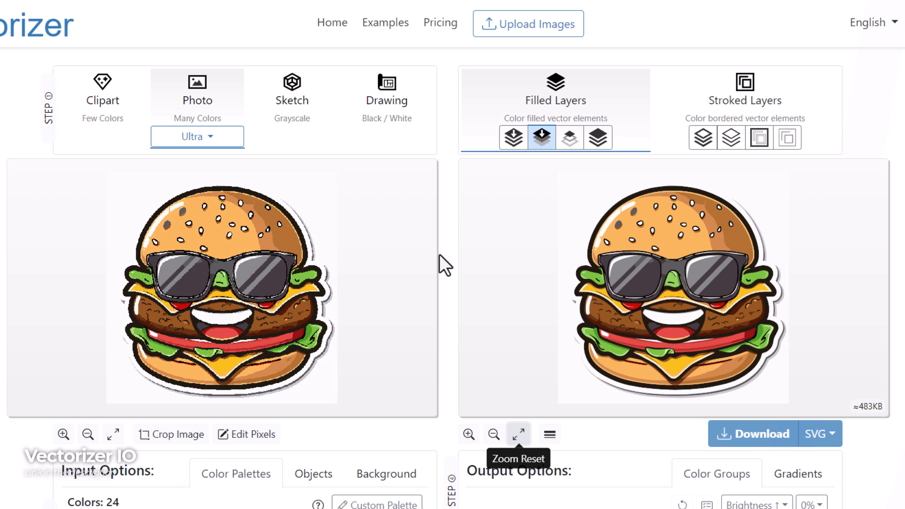
Step: Attempt to download the burger vector, which triggers the paid access-pass prompt
{"action": "left_click", "coordinate": [819, 433]}
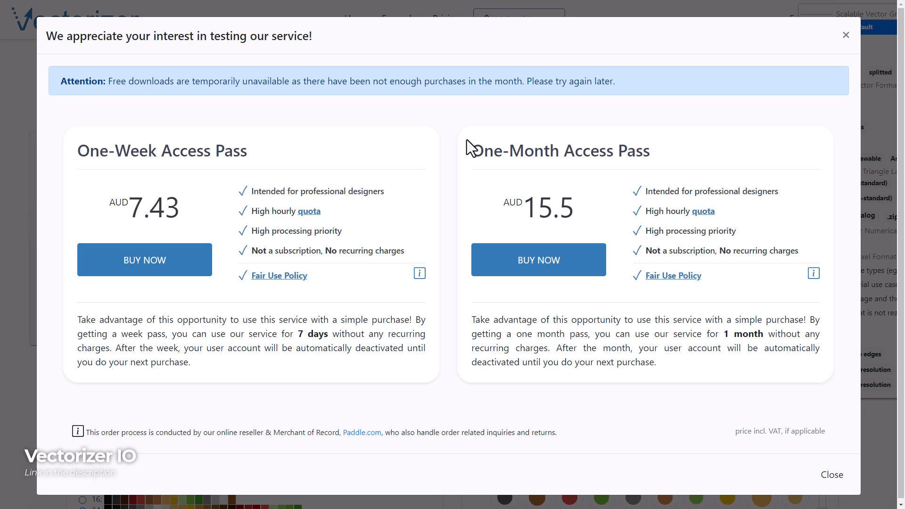
{"action": "mouse_move", "coordinate": [517, 206]}
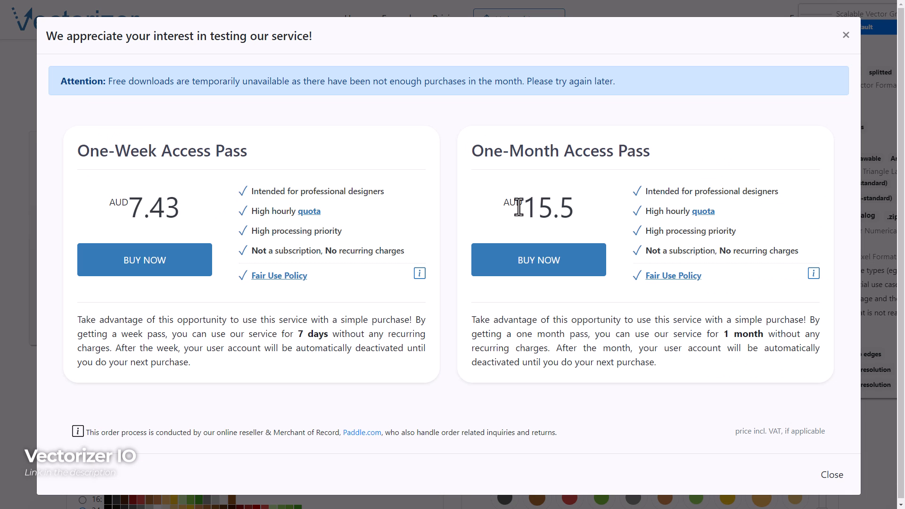
{"action": "mouse_move", "coordinate": [619, 231]}
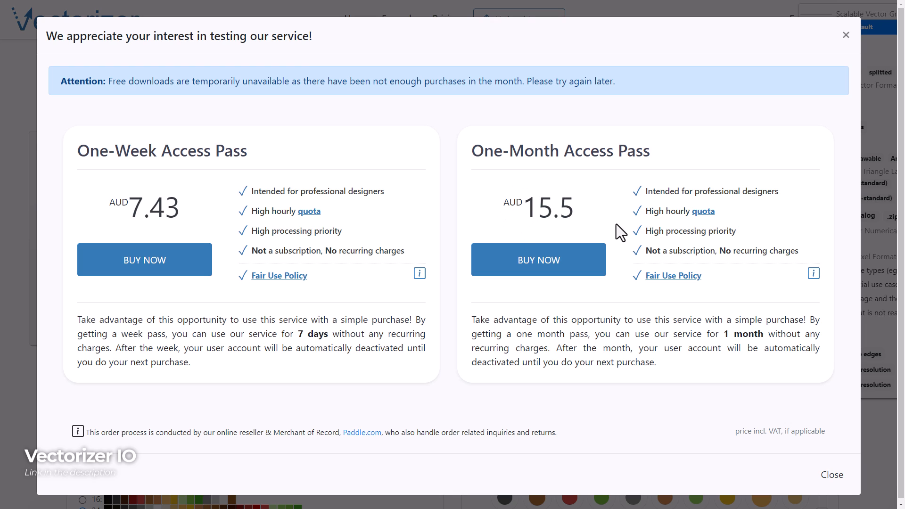
{"action": "mouse_move", "coordinate": [570, 193]}
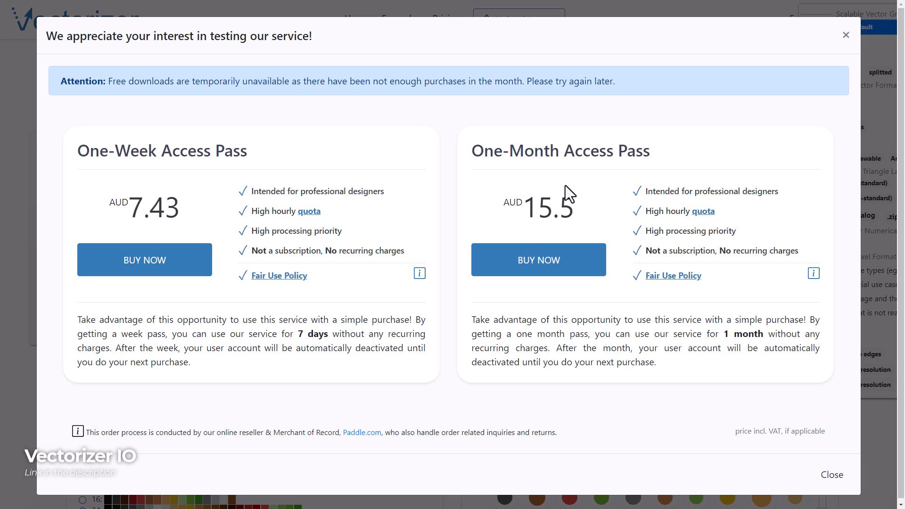
{"action": "mouse_move", "coordinate": [188, 217]}
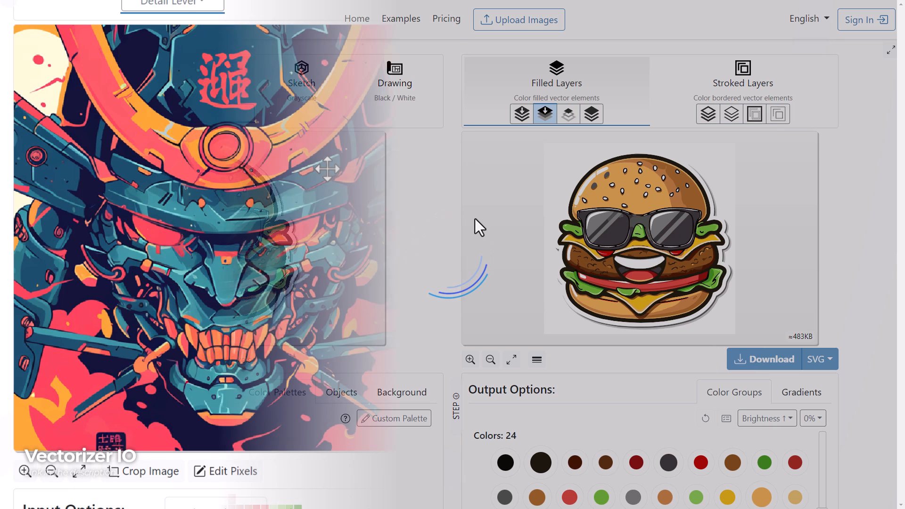
Step: Compare the samurai mask example at Ultra detail, then load the woman portrait example
{"action": "left_click", "coordinate": [511, 359]}
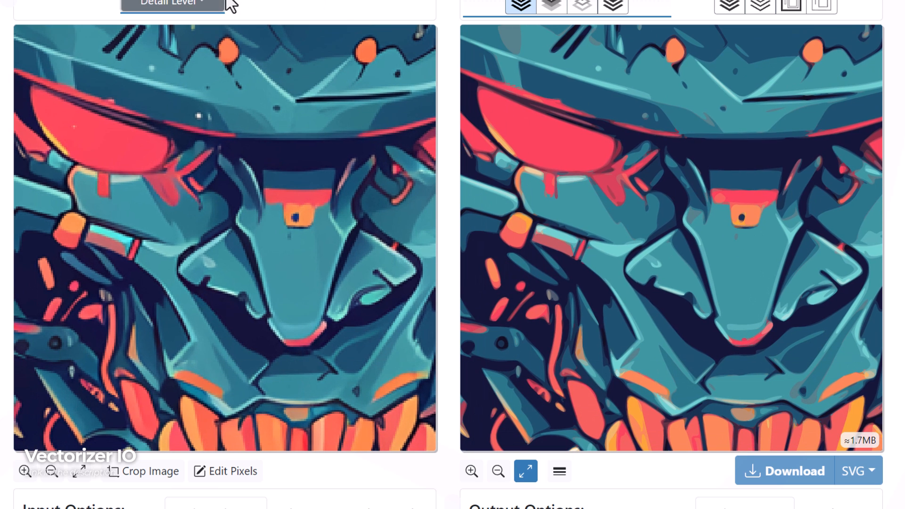
{"action": "mouse_move", "coordinate": [194, 135]}
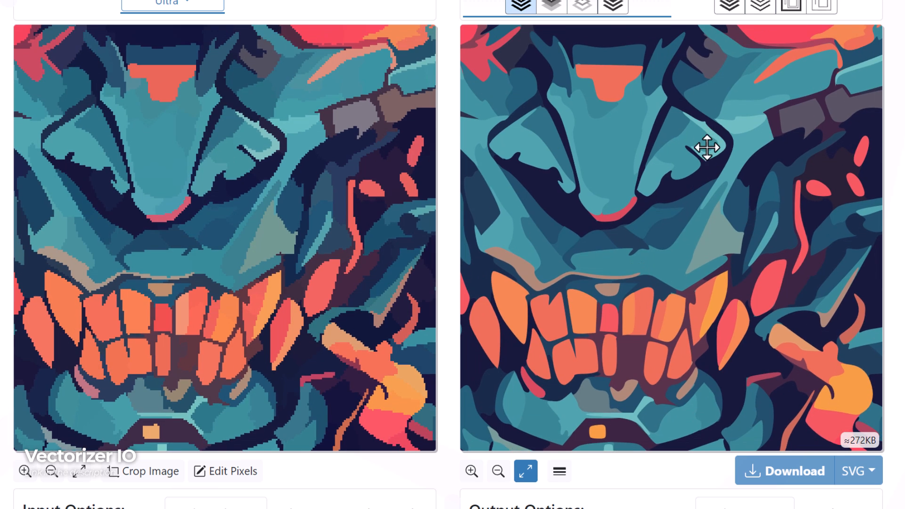
{"action": "left_click", "coordinate": [167, 3]}
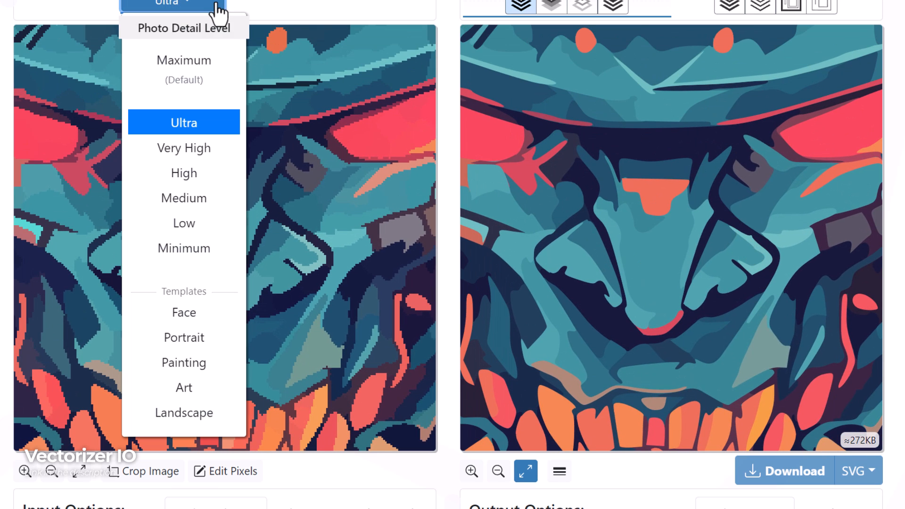
{"action": "mouse_move", "coordinate": [279, 5]}
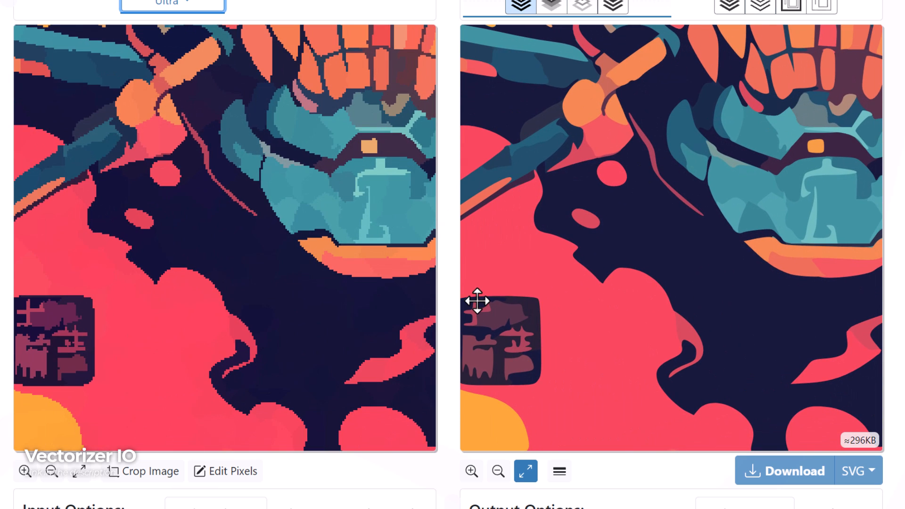
{"action": "mouse_move", "coordinate": [613, 249]}
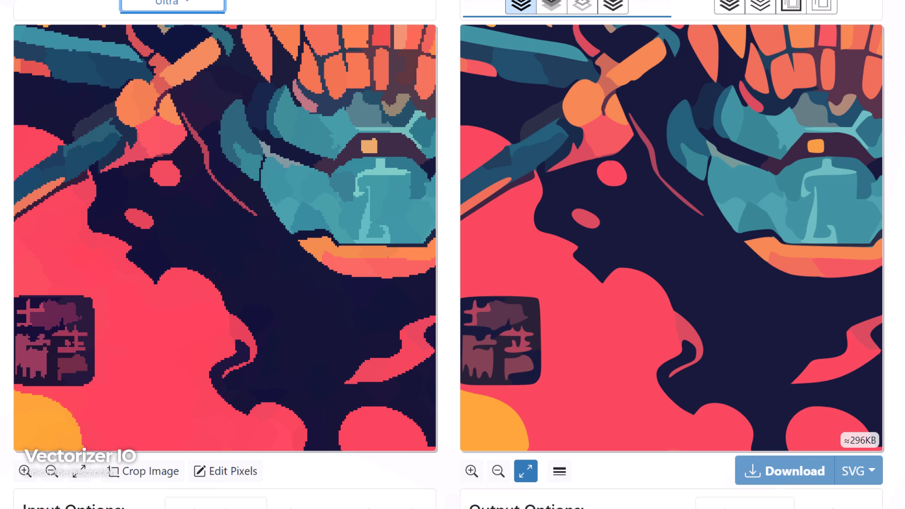
{"action": "scroll", "scroll_direction": "up", "scroll_amount": 3}
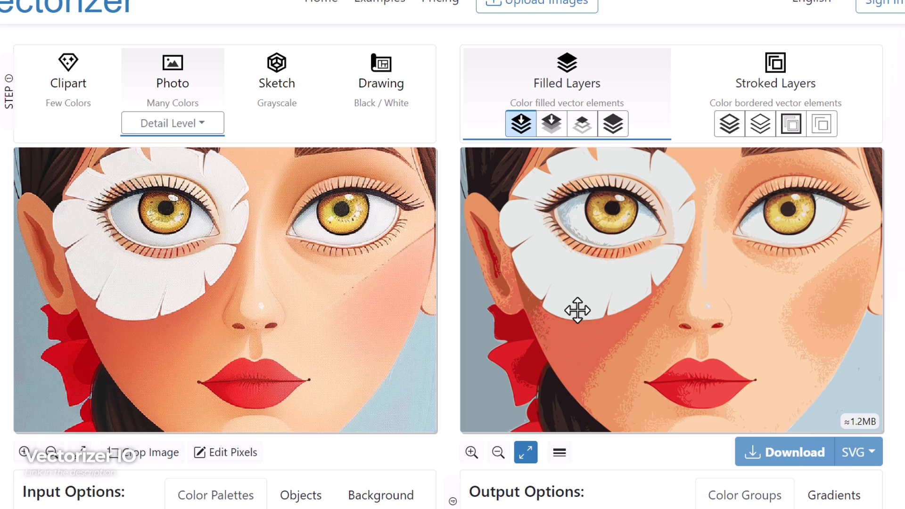
{"action": "mouse_move", "coordinate": [573, 262]}
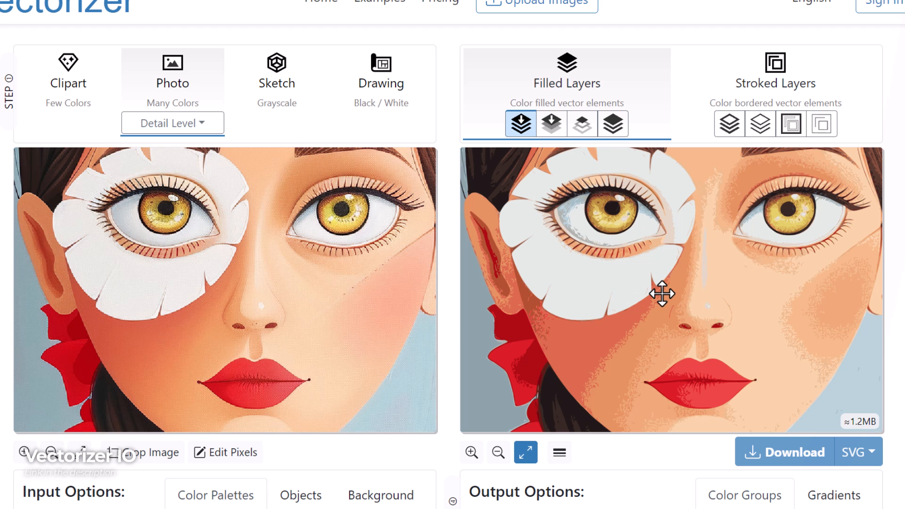
{"action": "mouse_move", "coordinate": [229, 75]}
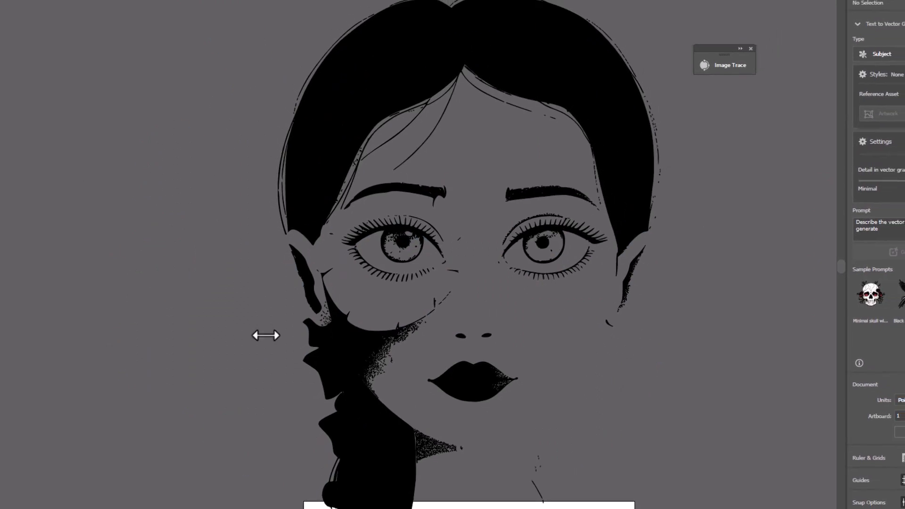
{"action": "left_click", "coordinate": [586, 16]}
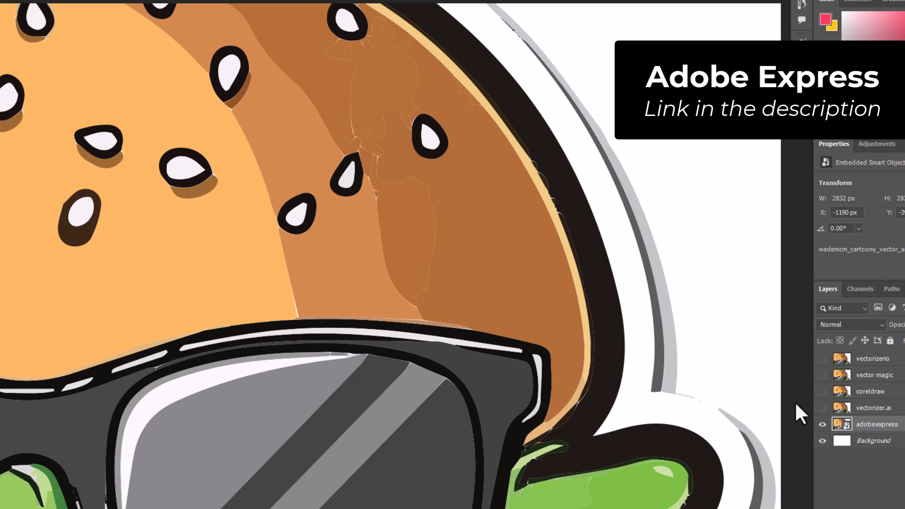
{"action": "mouse_move", "coordinate": [203, 243]}
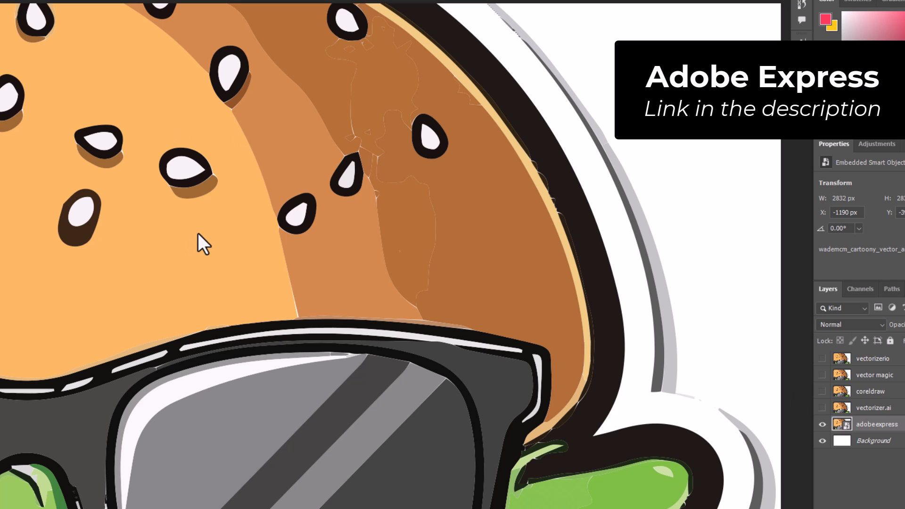
{"action": "mouse_move", "coordinate": [118, 170]}
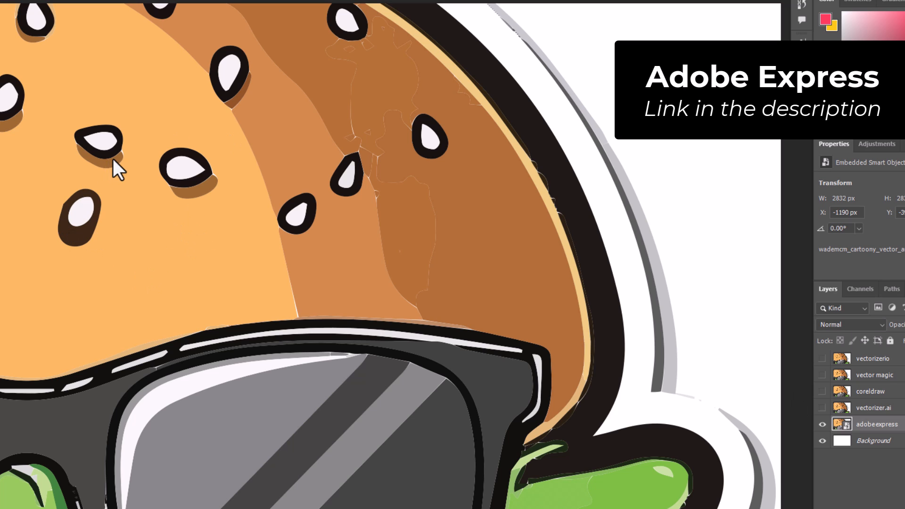
{"action": "mouse_move", "coordinate": [357, 55]}
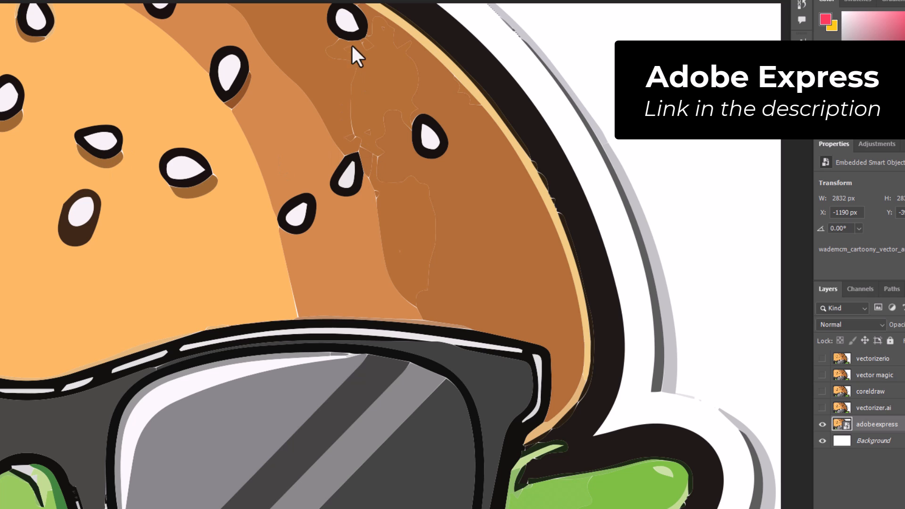
{"action": "mouse_move", "coordinate": [788, 142]}
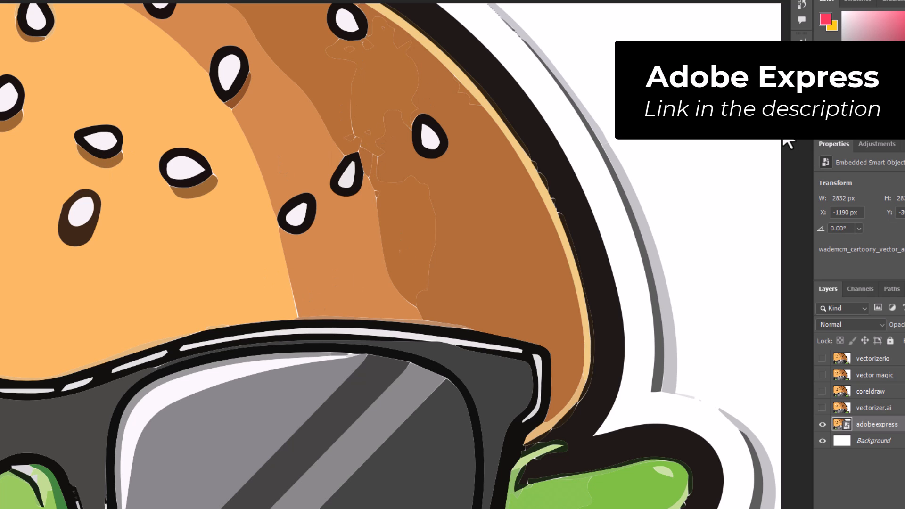
{"action": "mouse_move", "coordinate": [288, 314]}
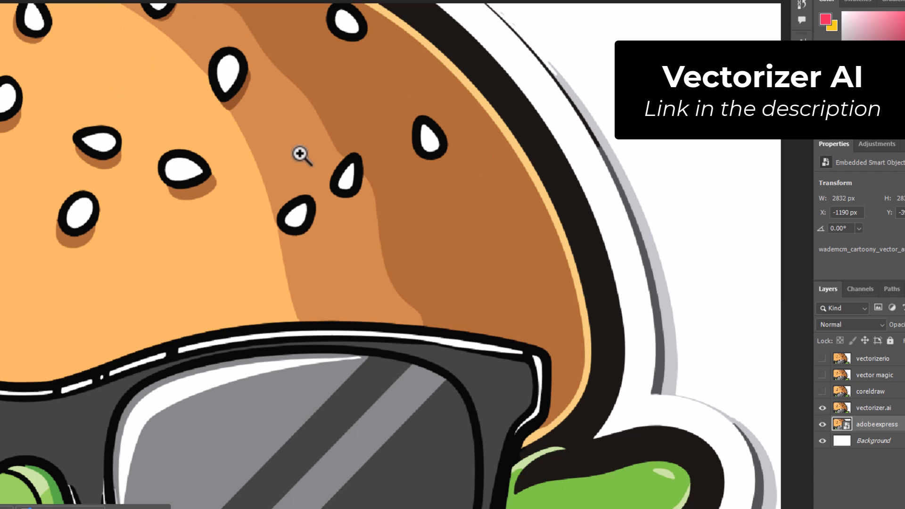
{"action": "mouse_move", "coordinate": [239, 69]}
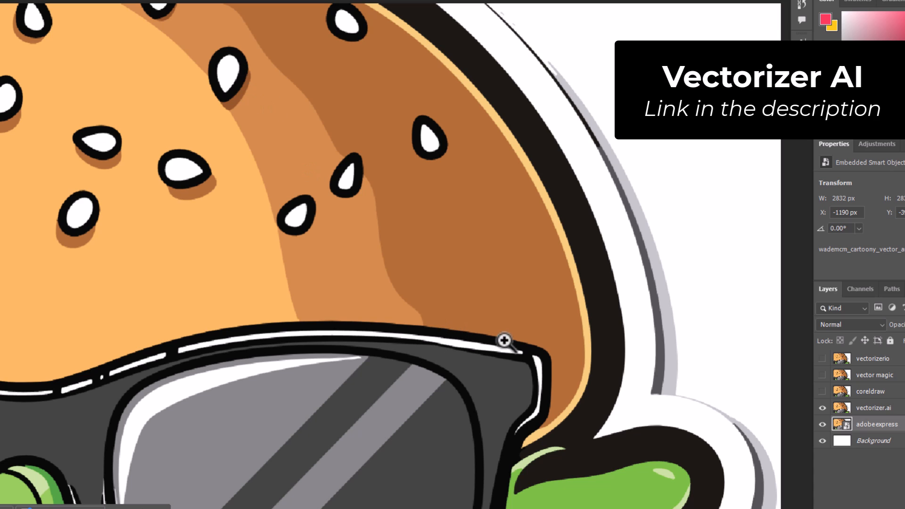
{"action": "mouse_move", "coordinate": [472, 352]}
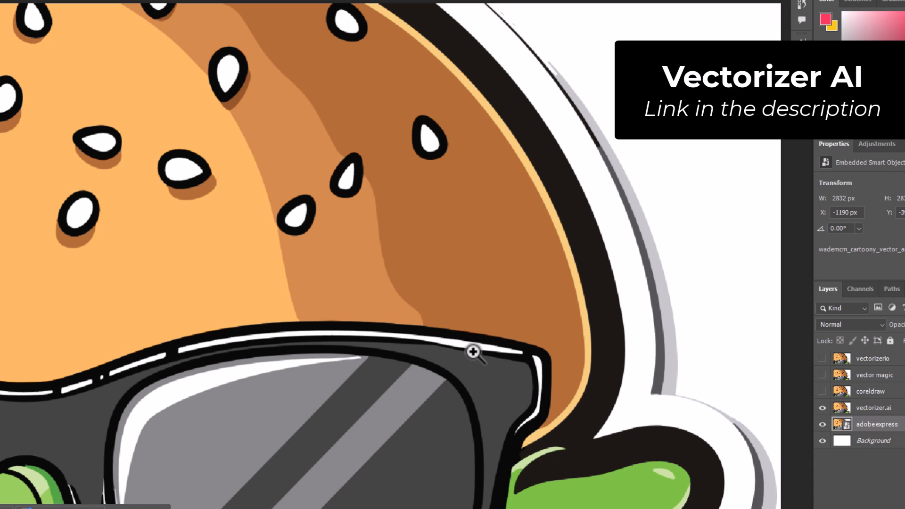
{"action": "mouse_move", "coordinate": [300, 226]}
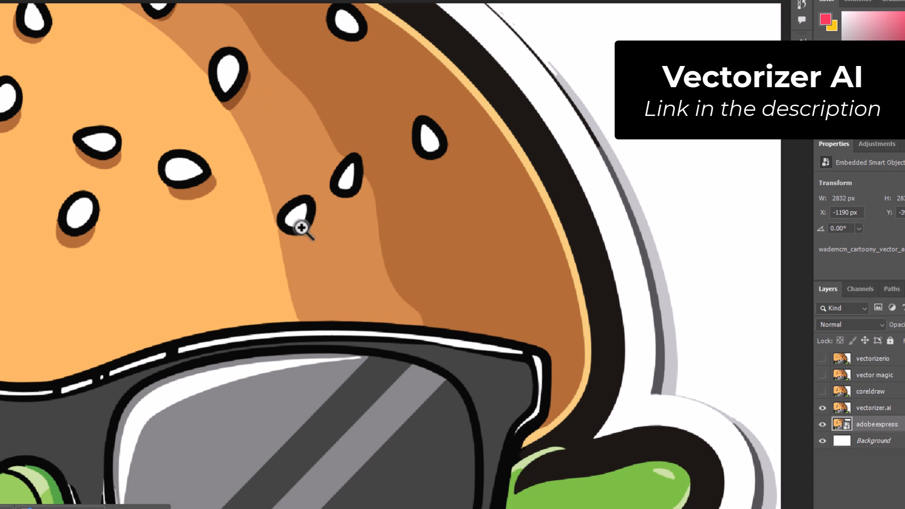
{"action": "mouse_move", "coordinate": [75, 206]}
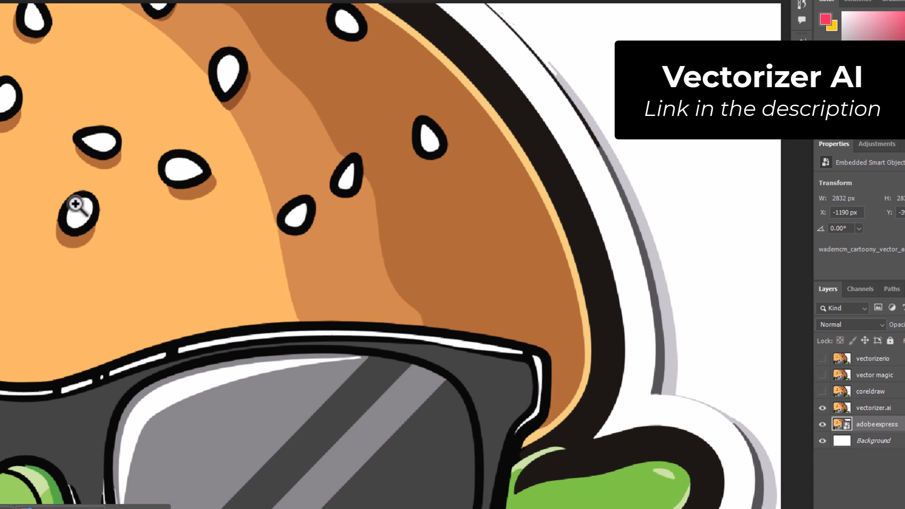
{"action": "mouse_move", "coordinate": [323, 114]}
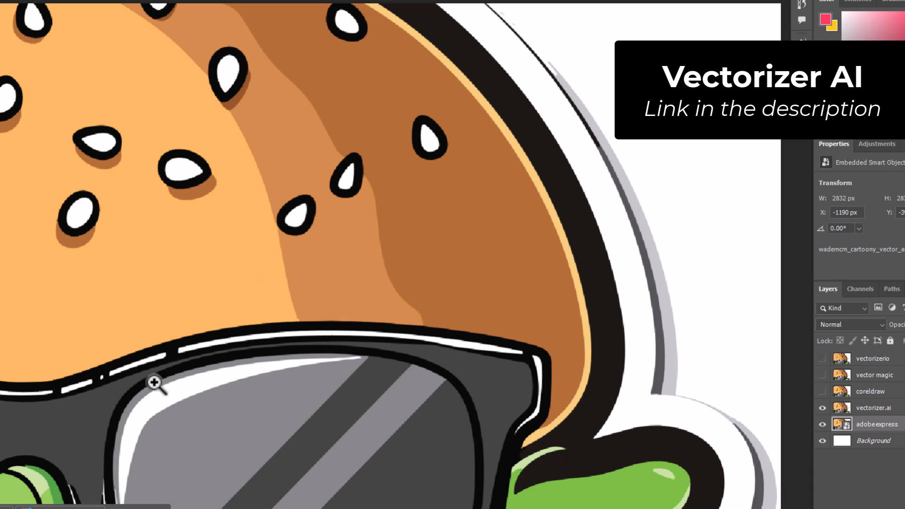
{"action": "mouse_move", "coordinate": [110, 450]}
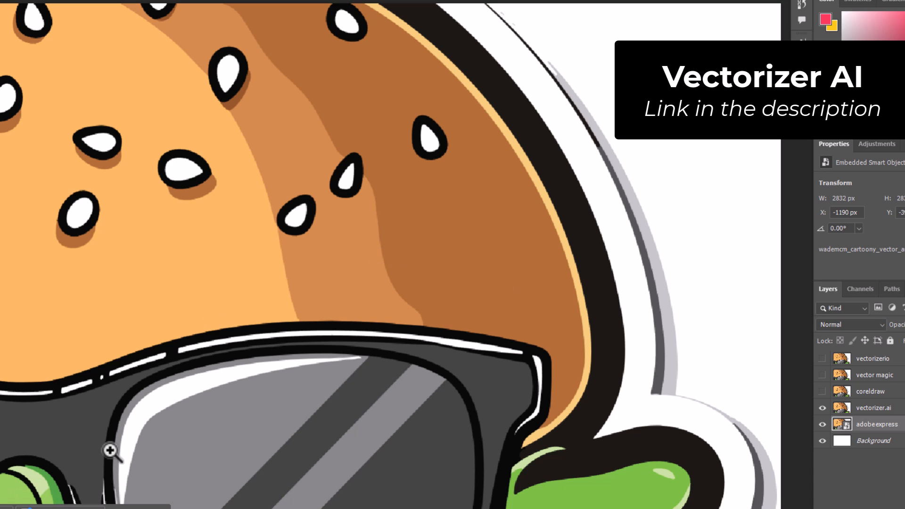
{"action": "mouse_move", "coordinate": [185, 324]}
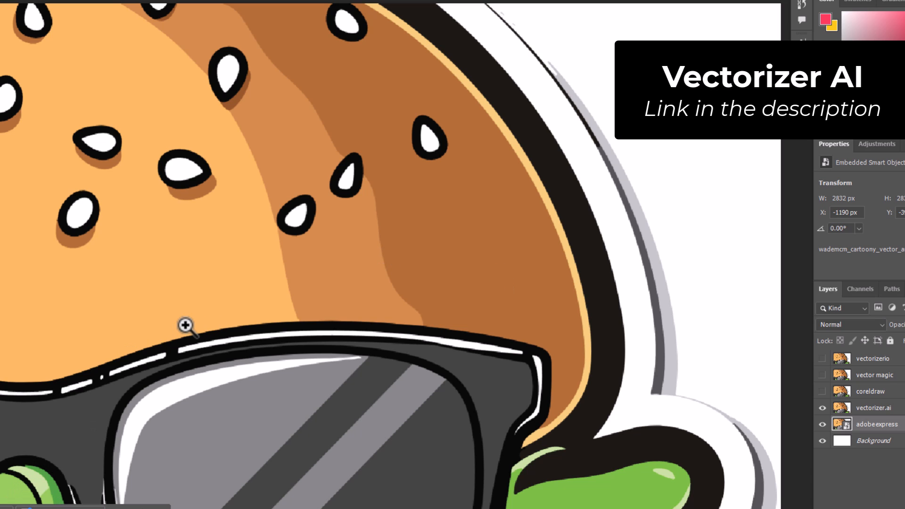
{"action": "mouse_move", "coordinate": [438, 169]}
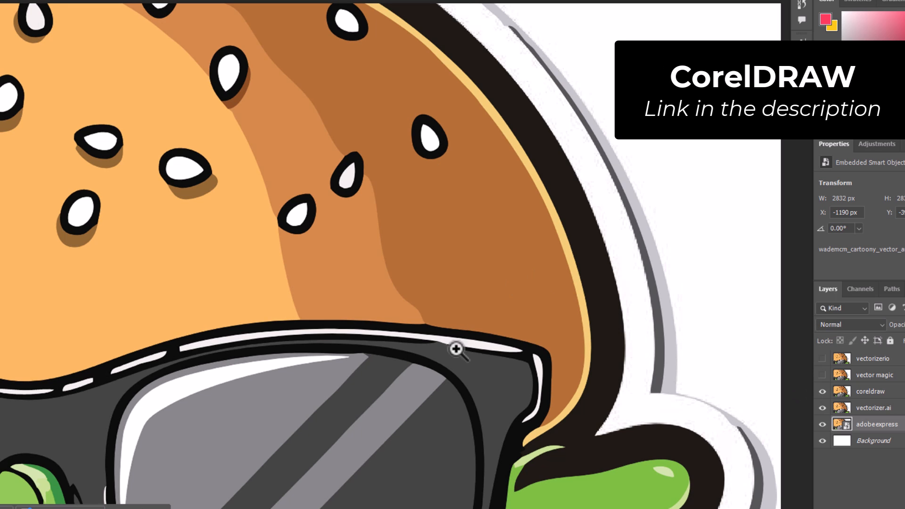
{"action": "mouse_move", "coordinate": [430, 329]}
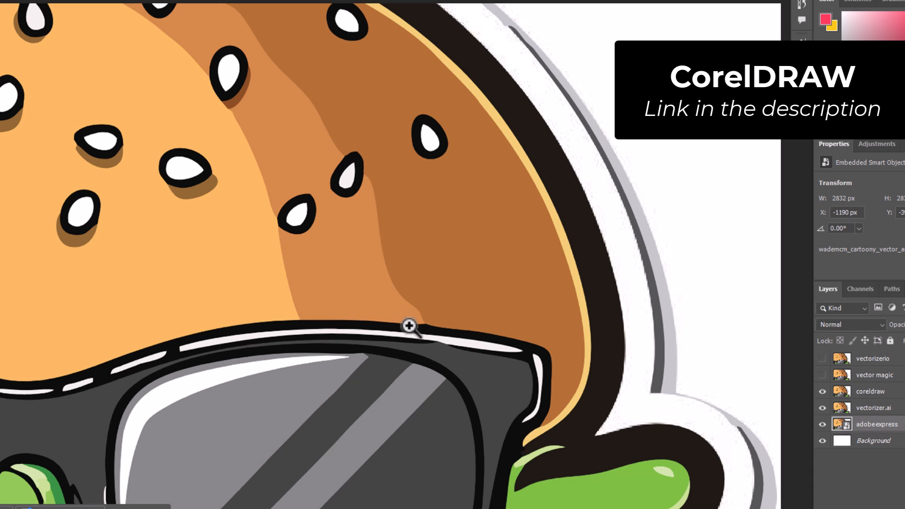
{"action": "mouse_move", "coordinate": [303, 185]}
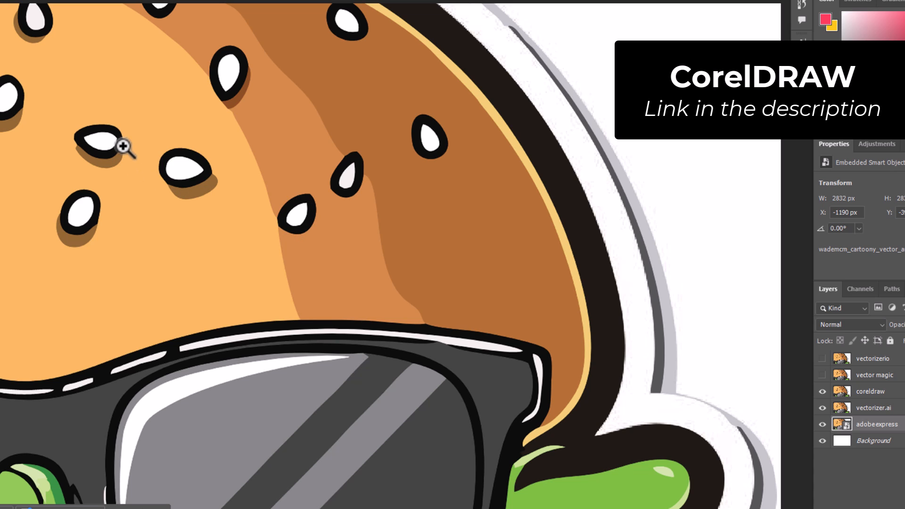
{"action": "mouse_move", "coordinate": [180, 182]}
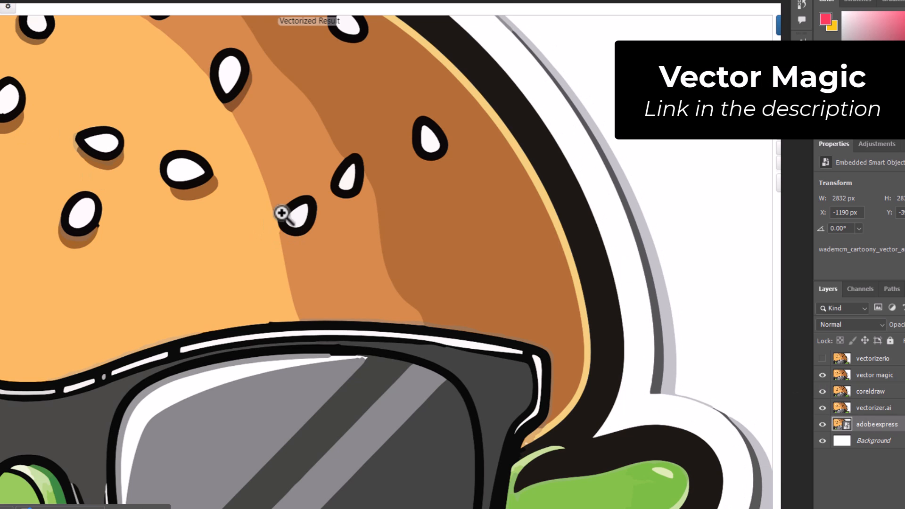
{"action": "mouse_move", "coordinate": [432, 333]}
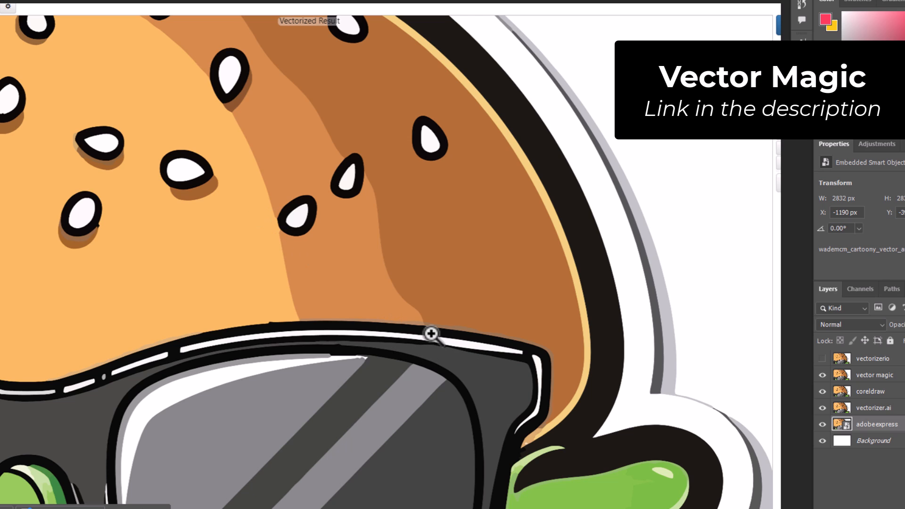
{"action": "mouse_move", "coordinate": [82, 219]}
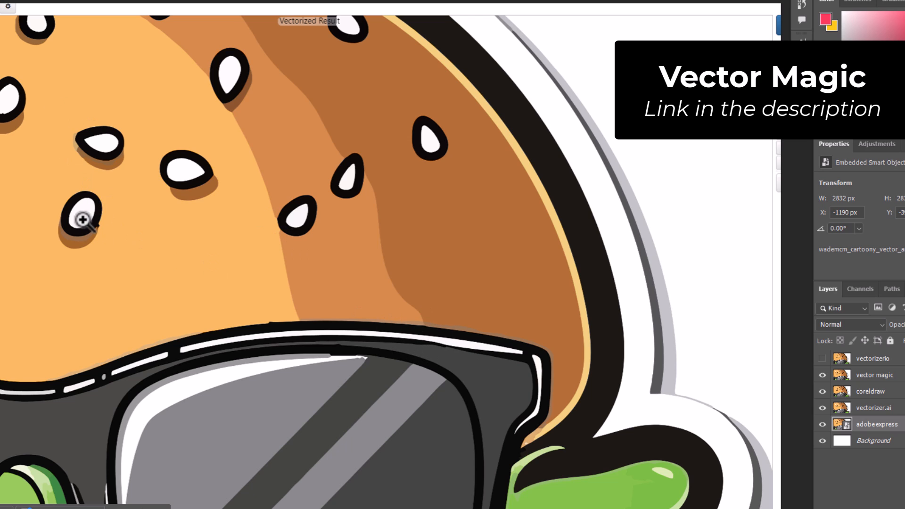
{"action": "mouse_move", "coordinate": [141, 195]}
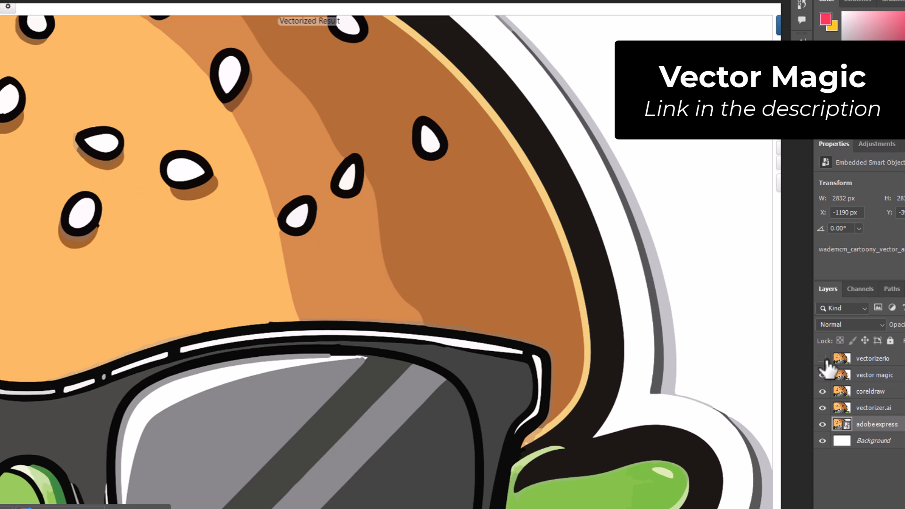
Step: Make the vectorizerio layer visible on top of the Vector Magic version
{"action": "left_click", "coordinate": [822, 358]}
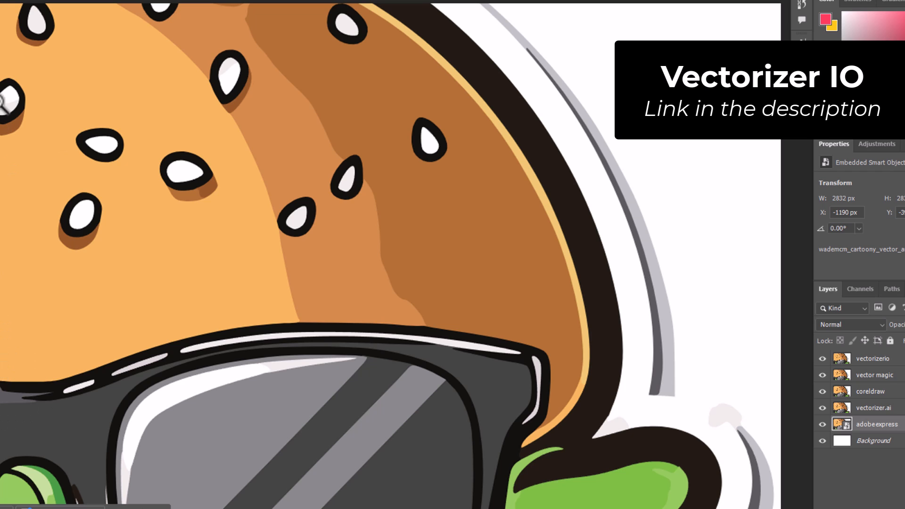
{"action": "mouse_move", "coordinate": [385, 141]}
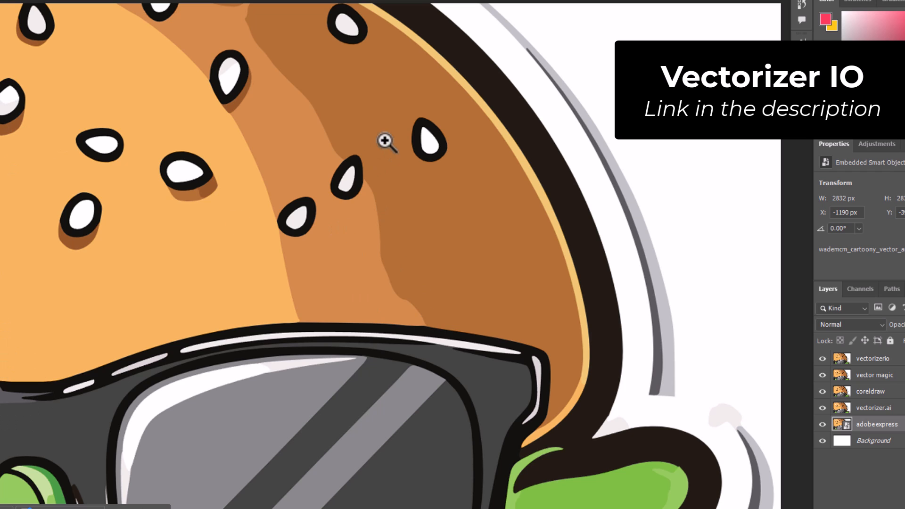
{"action": "mouse_move", "coordinate": [299, 115]}
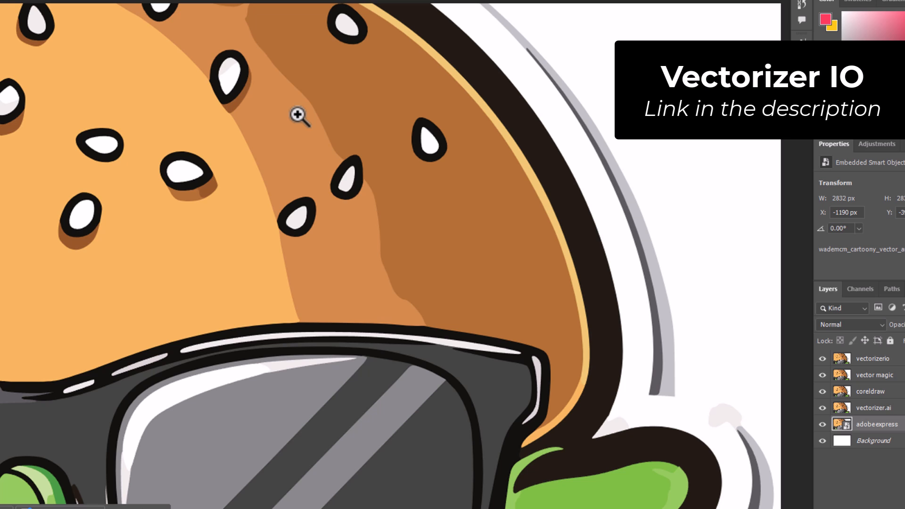
{"action": "mouse_move", "coordinate": [822, 401]}
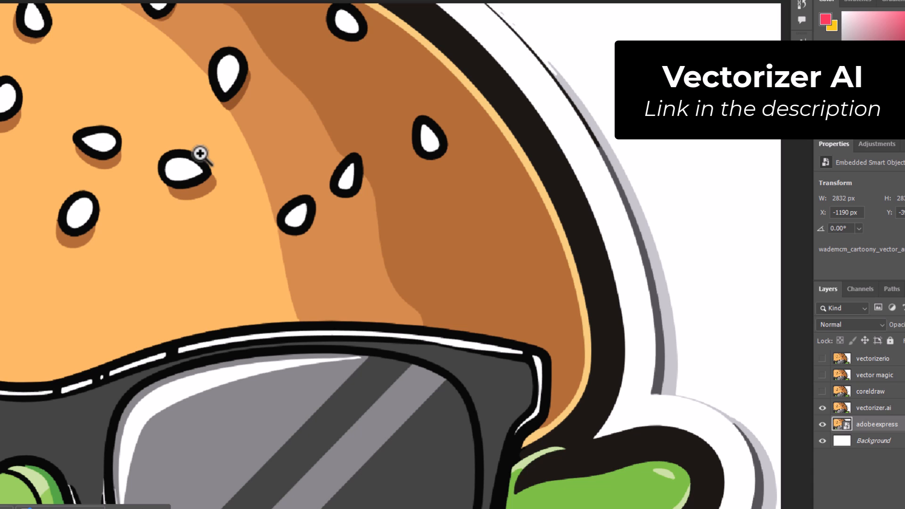
{"action": "mouse_move", "coordinate": [404, 147]}
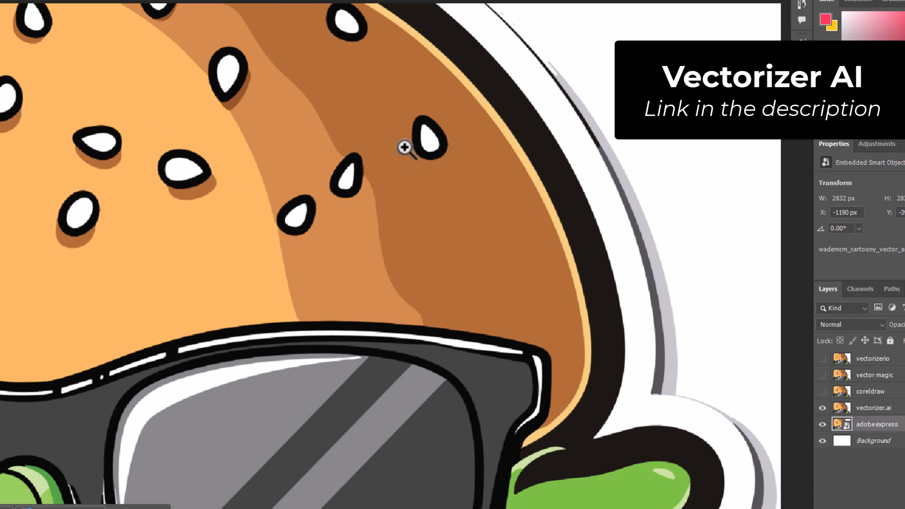
{"action": "mouse_move", "coordinate": [442, 166]}
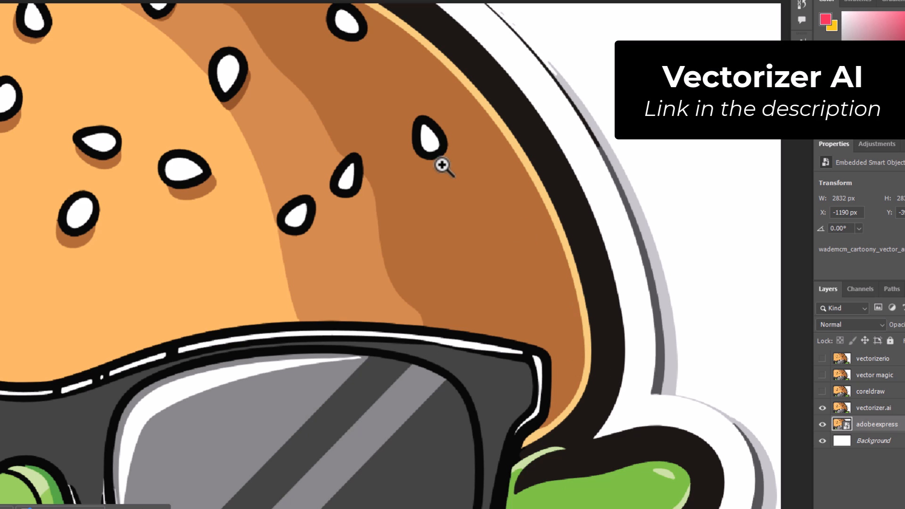
{"action": "mouse_move", "coordinate": [348, 289]}
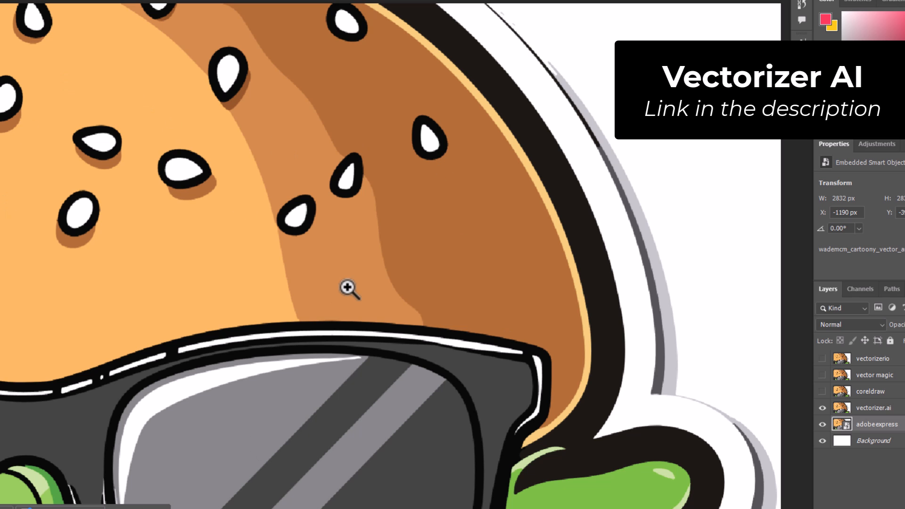